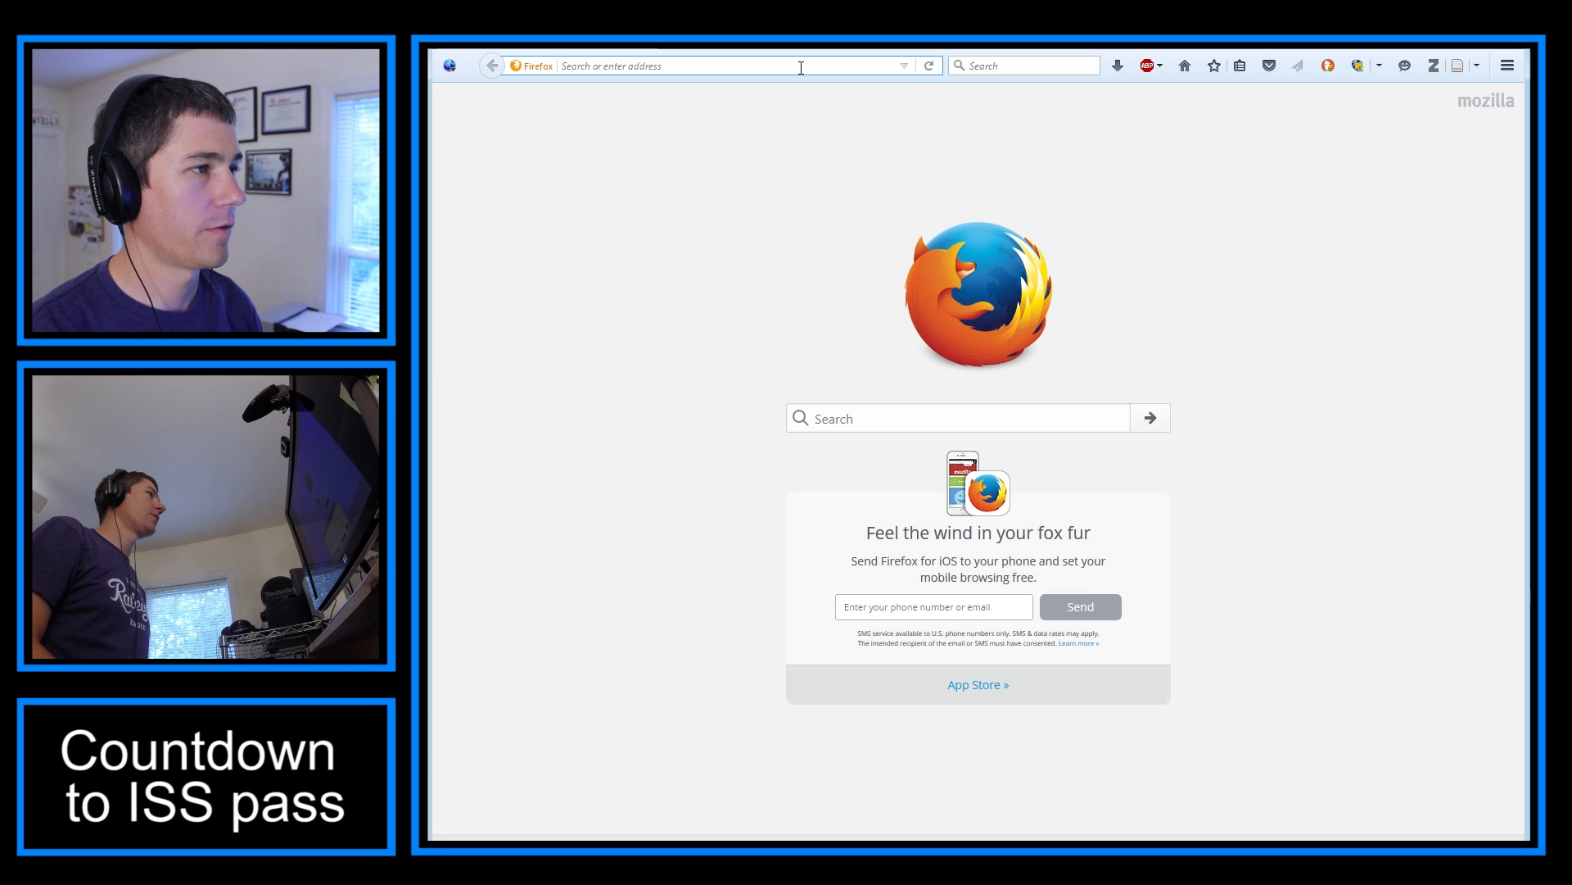
# Load heavens-above.com in Firefox
pyautogui.write('heavens-above.com')
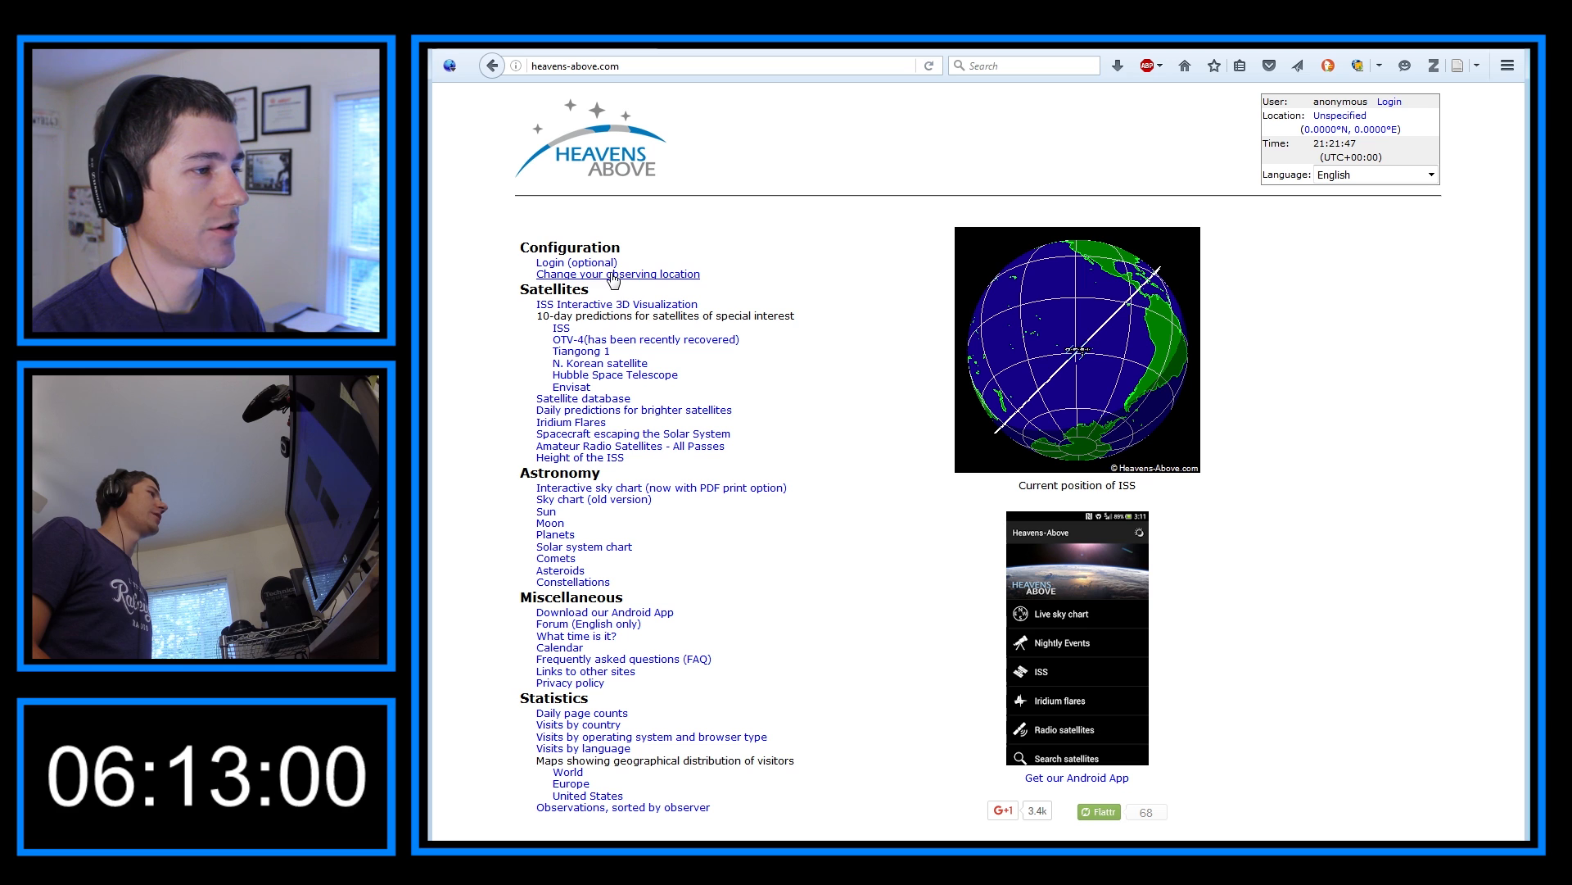
# Search 'raleigh', place the marker near Lake Johnson Park, and save as Raleigh Video
pyautogui.click(619, 274)
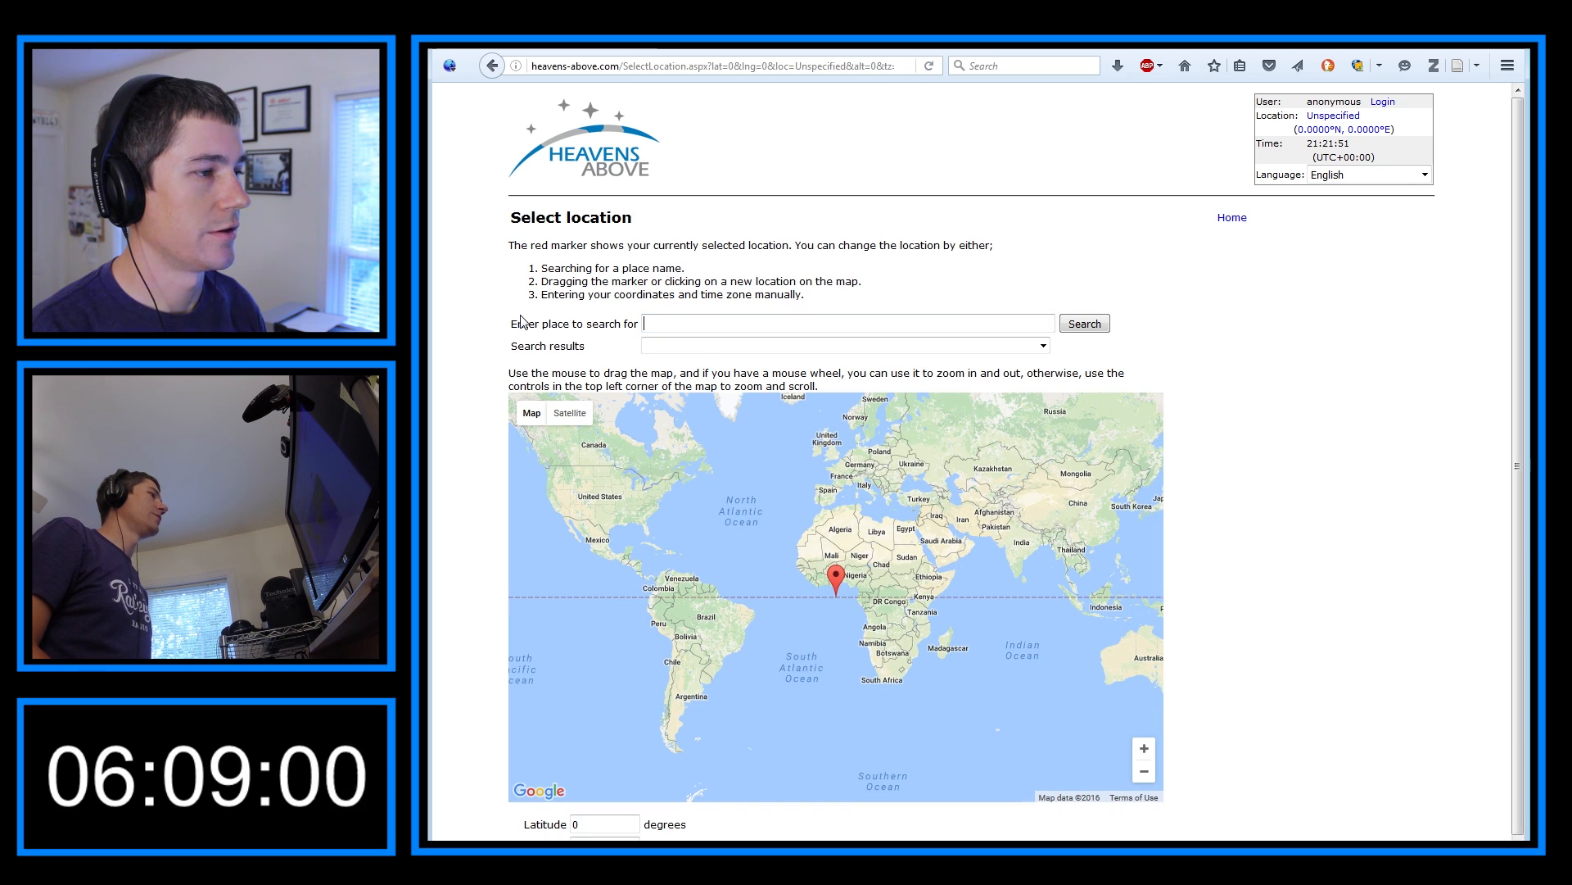
pyautogui.click(846, 322)
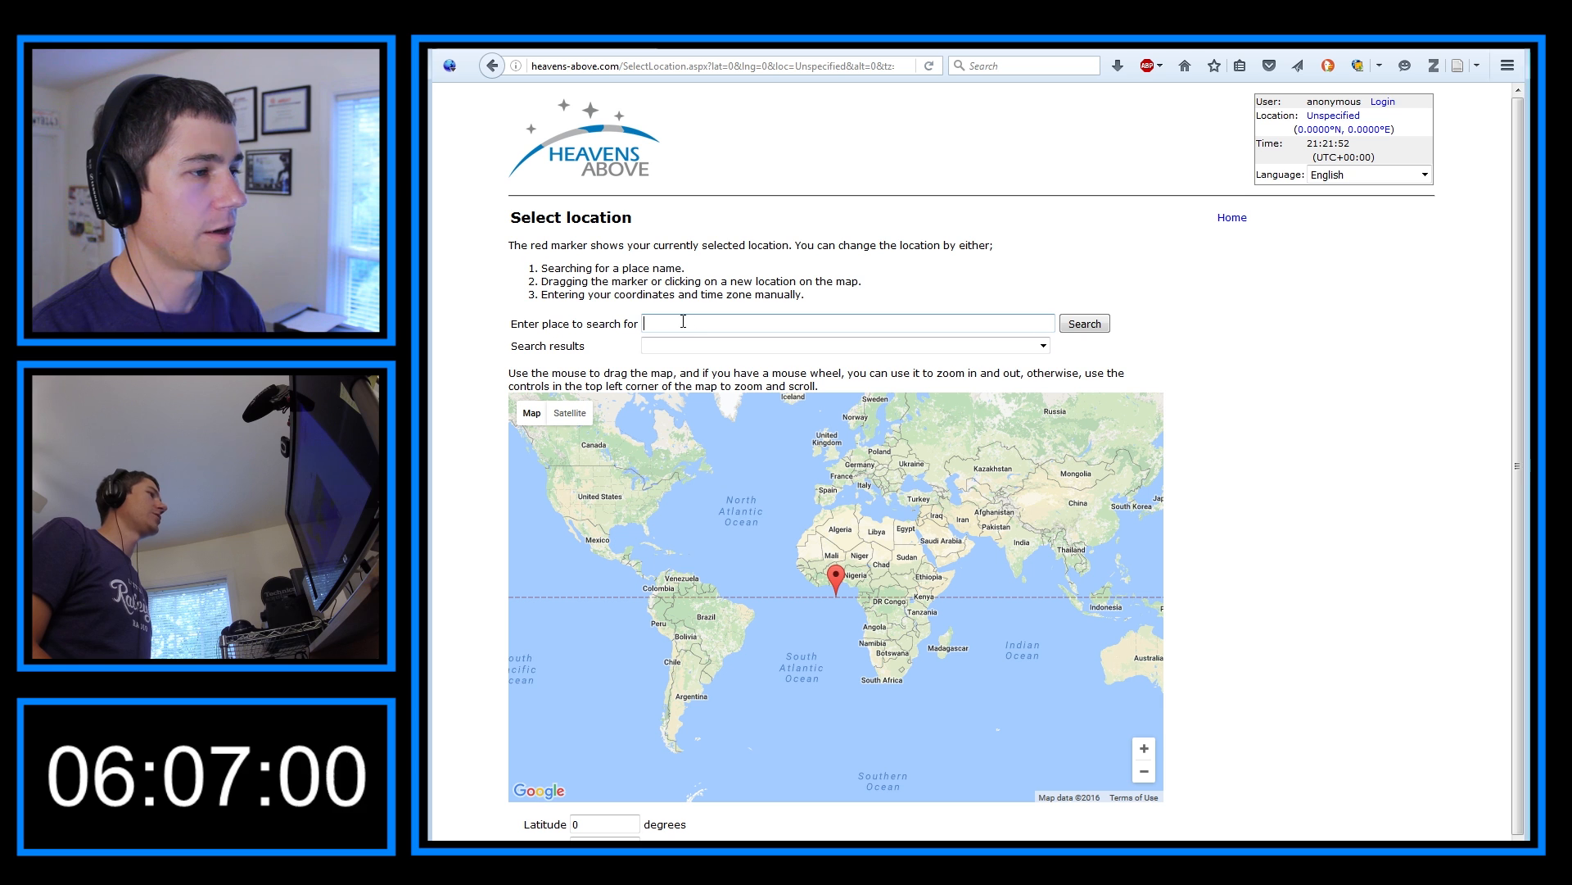
pyautogui.write('raleigh north carolina')
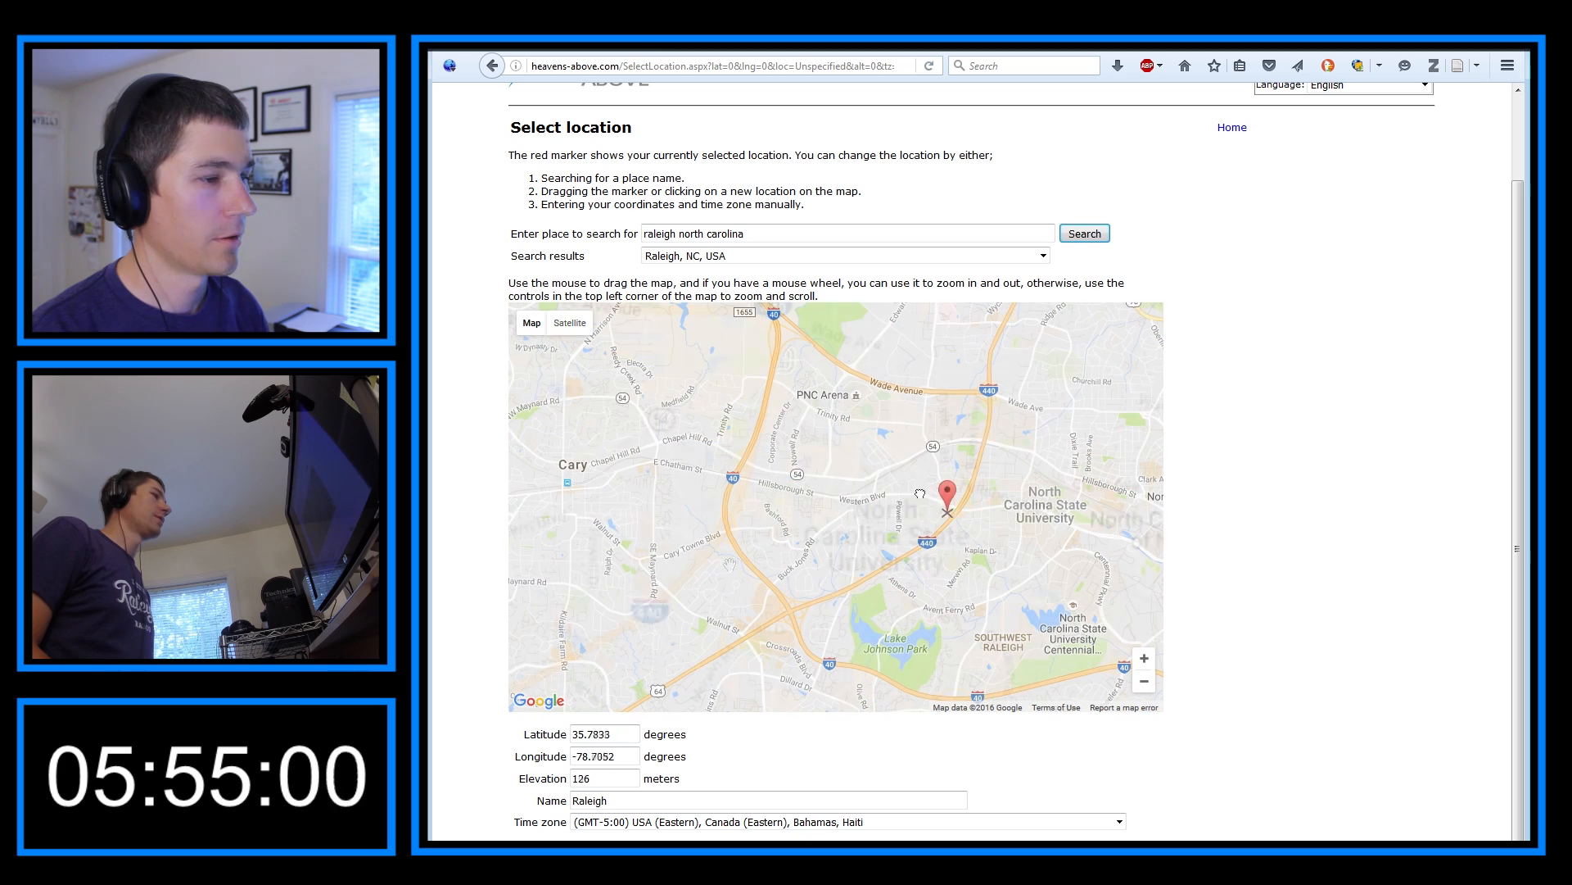
pyautogui.moveTo(947, 491); pyautogui.dragTo(752, 532)
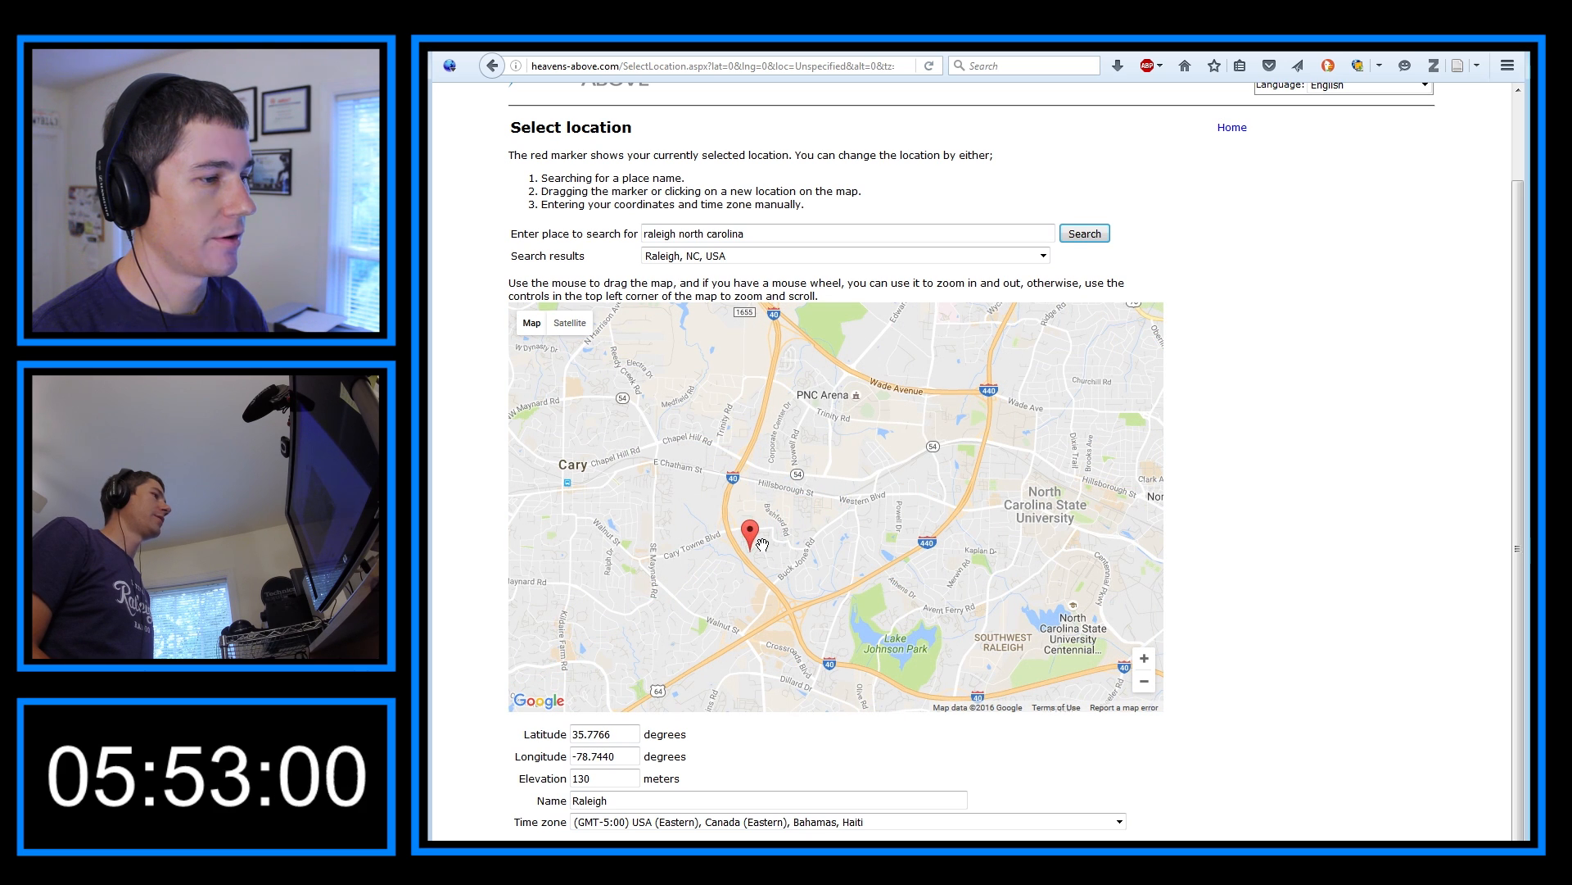
pyautogui.moveTo(754, 531); pyautogui.dragTo(883, 559)
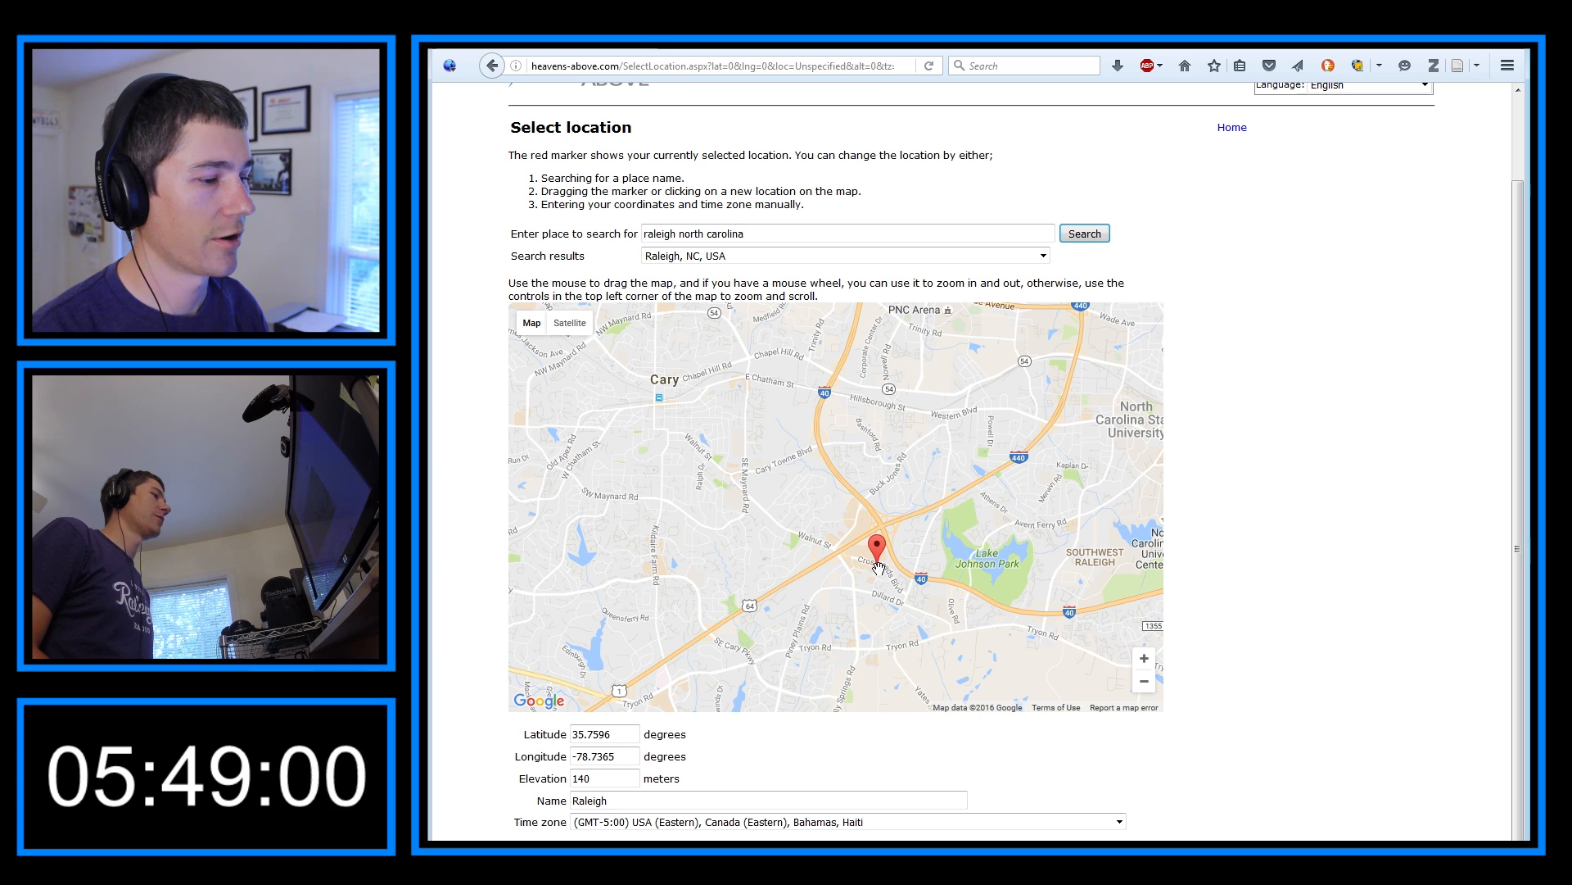
pyautogui.click(767, 800)
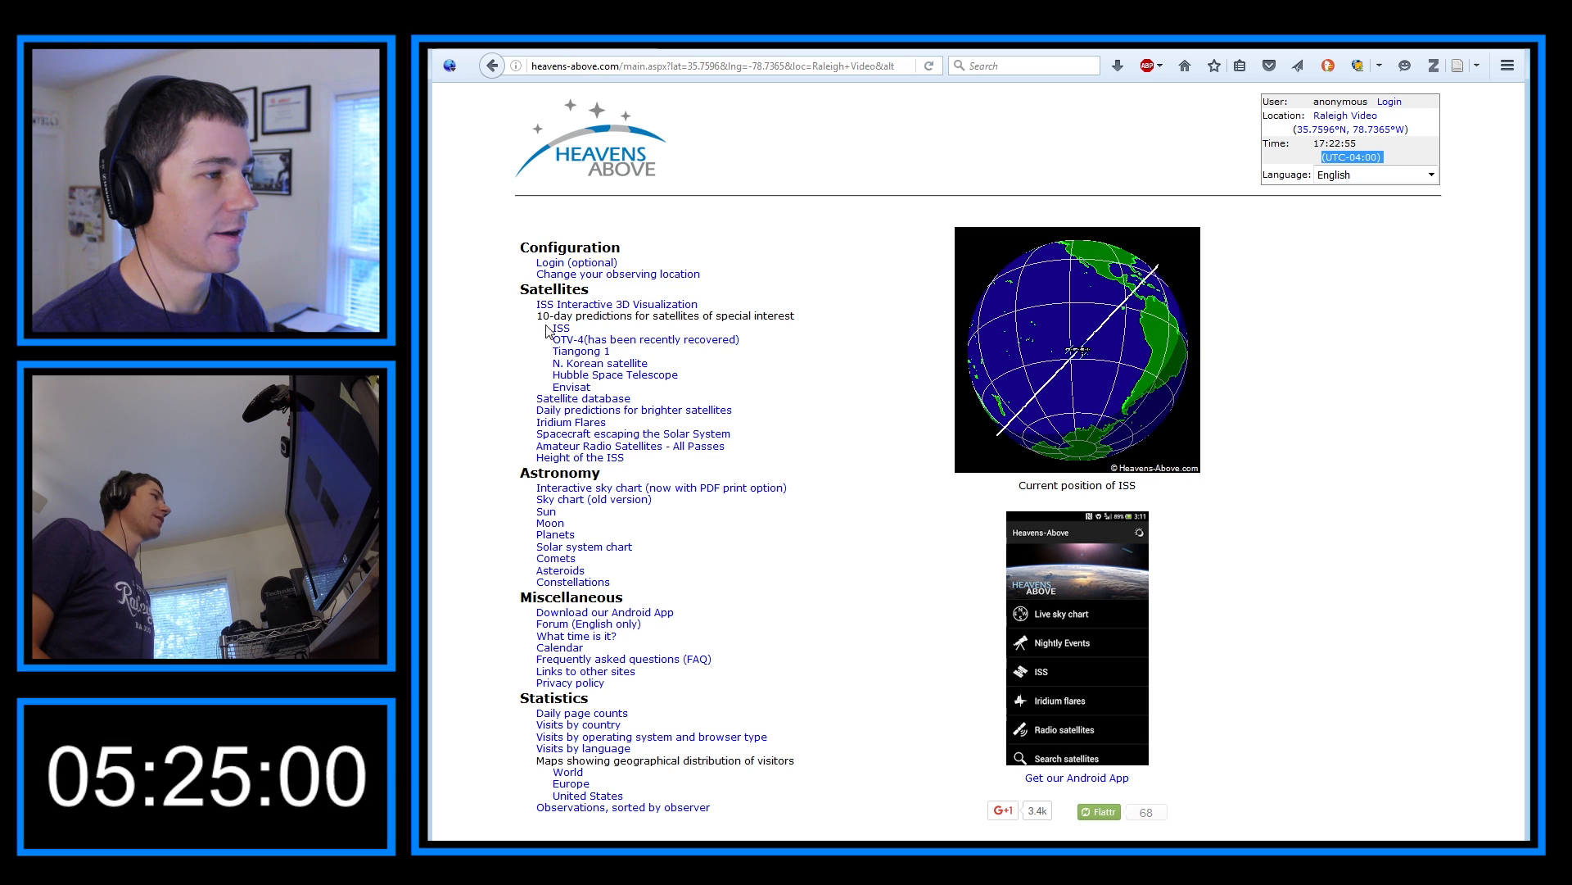
# Open the 10-day ISS predictions and include all passes, not only visible ones
pyautogui.click(558, 327)
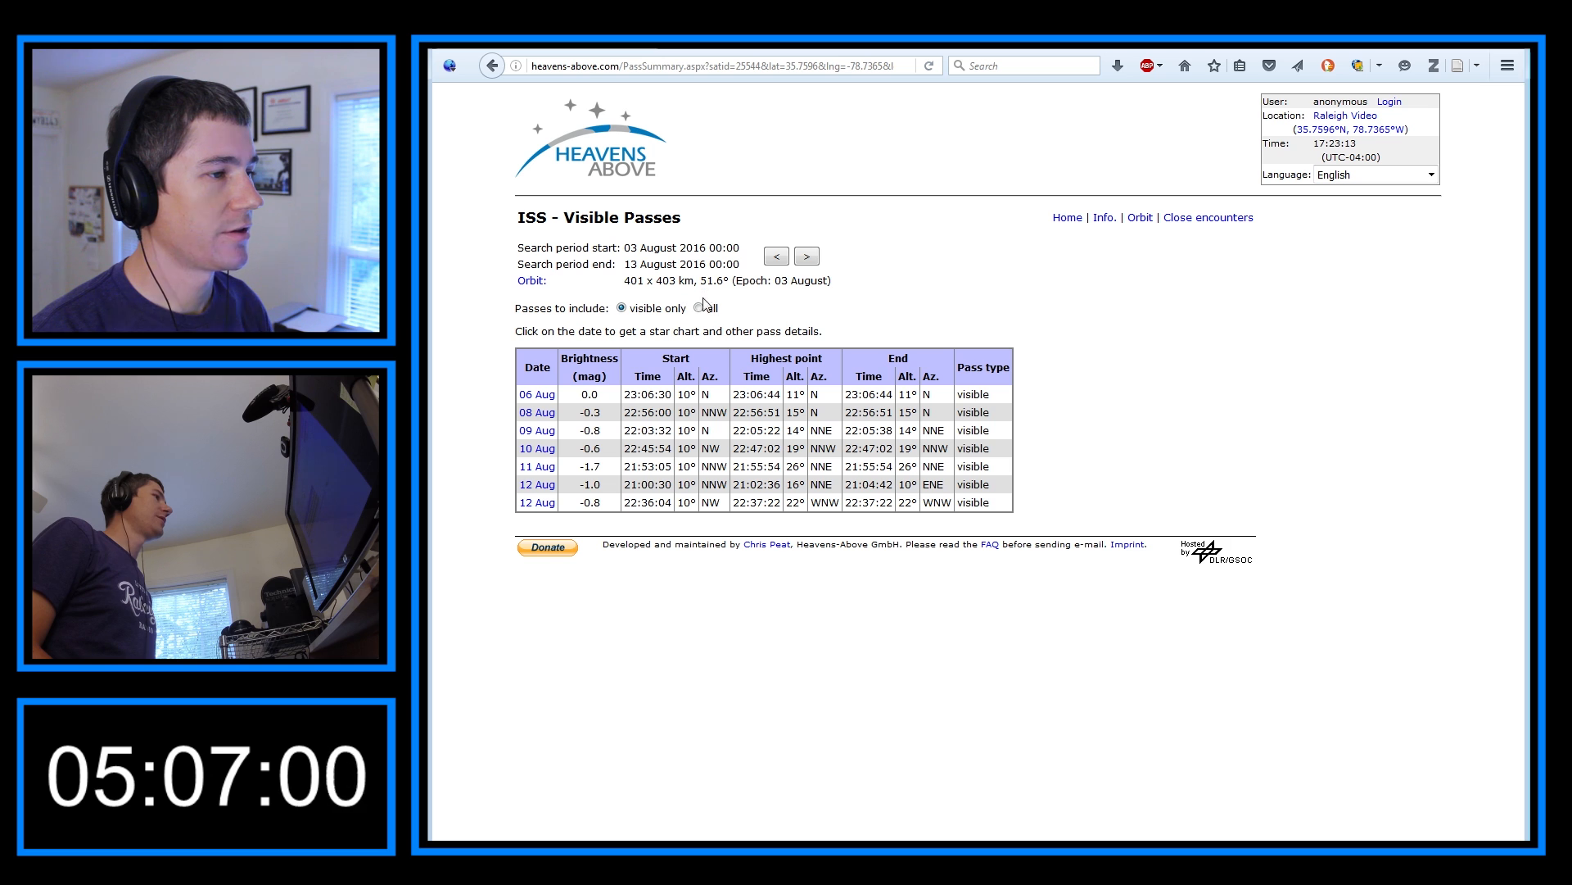
pyautogui.click(693, 308)
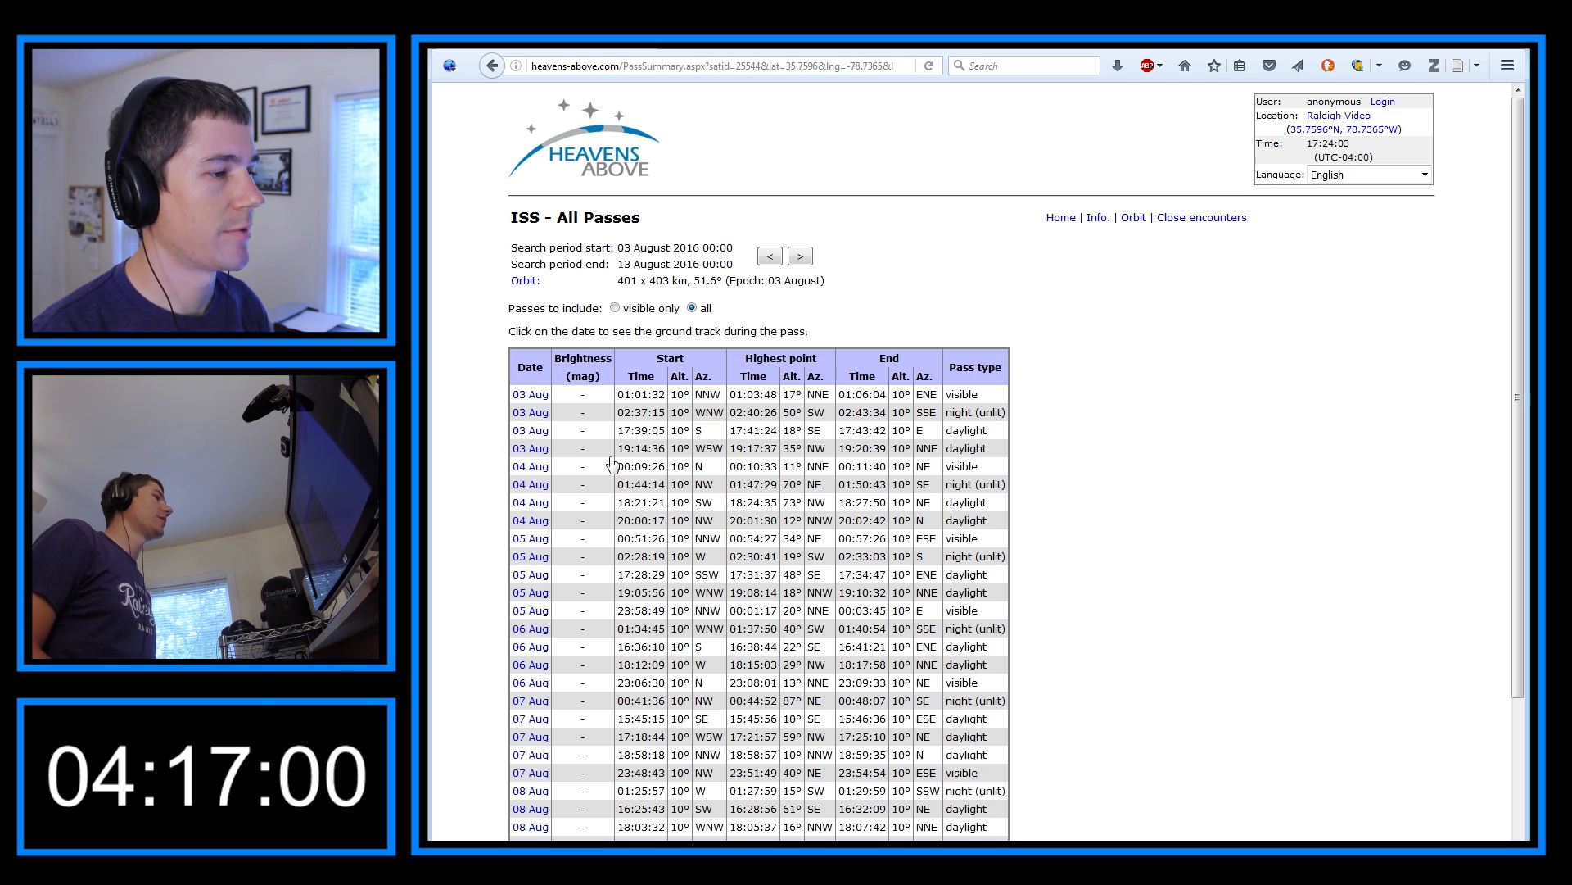
pyautogui.moveTo(695, 460)
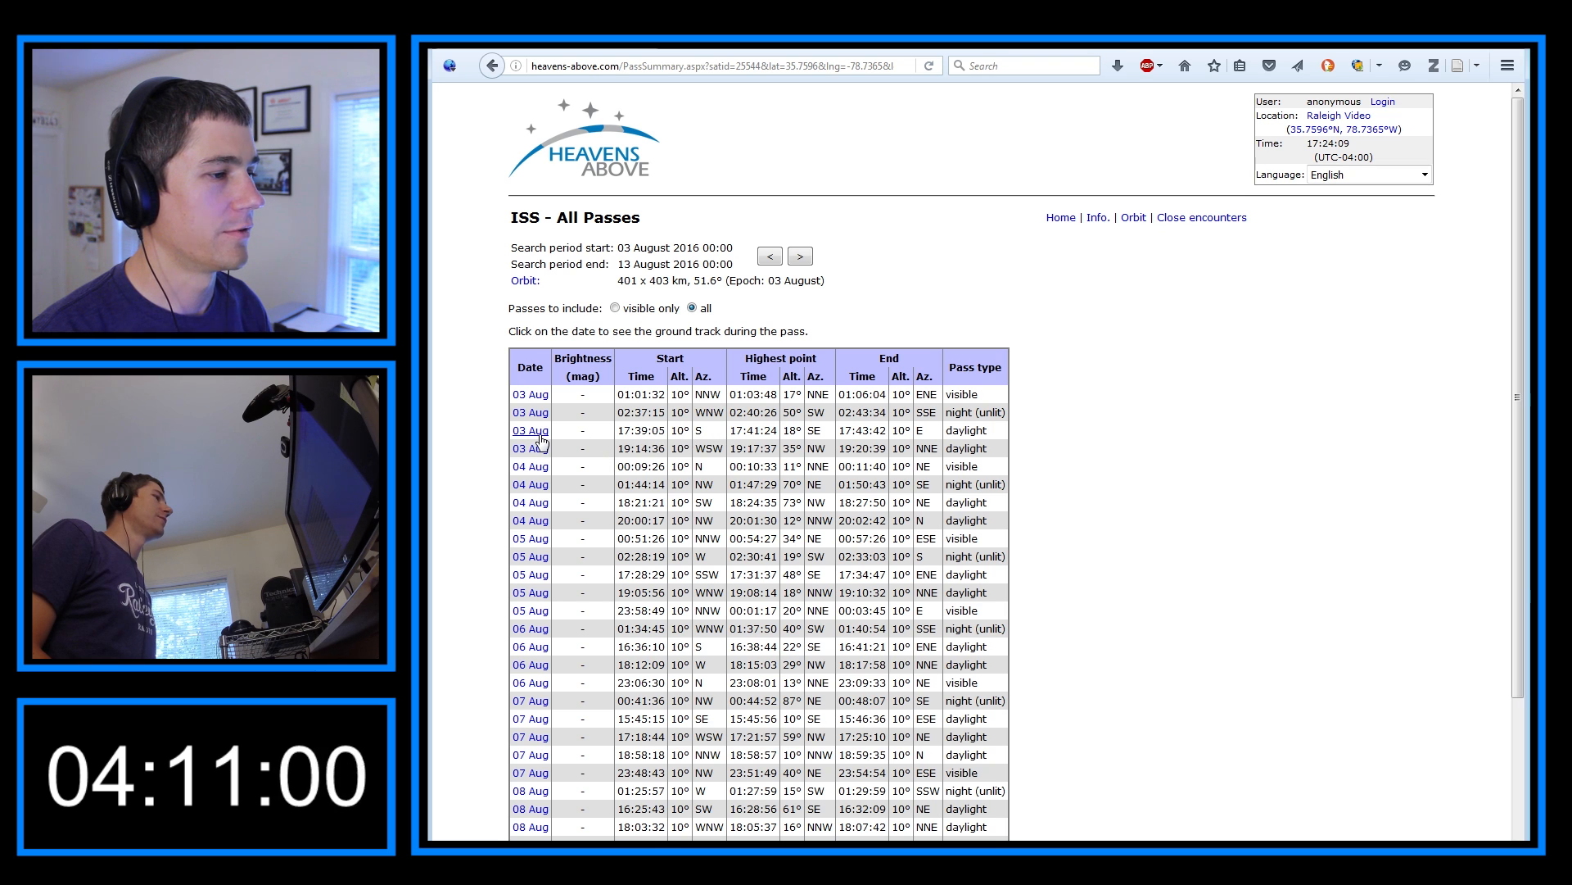
# Open the 3 August 17:39 ISS pass and review its sky chart and 17:36:36 rise time
pyautogui.click(530, 430)
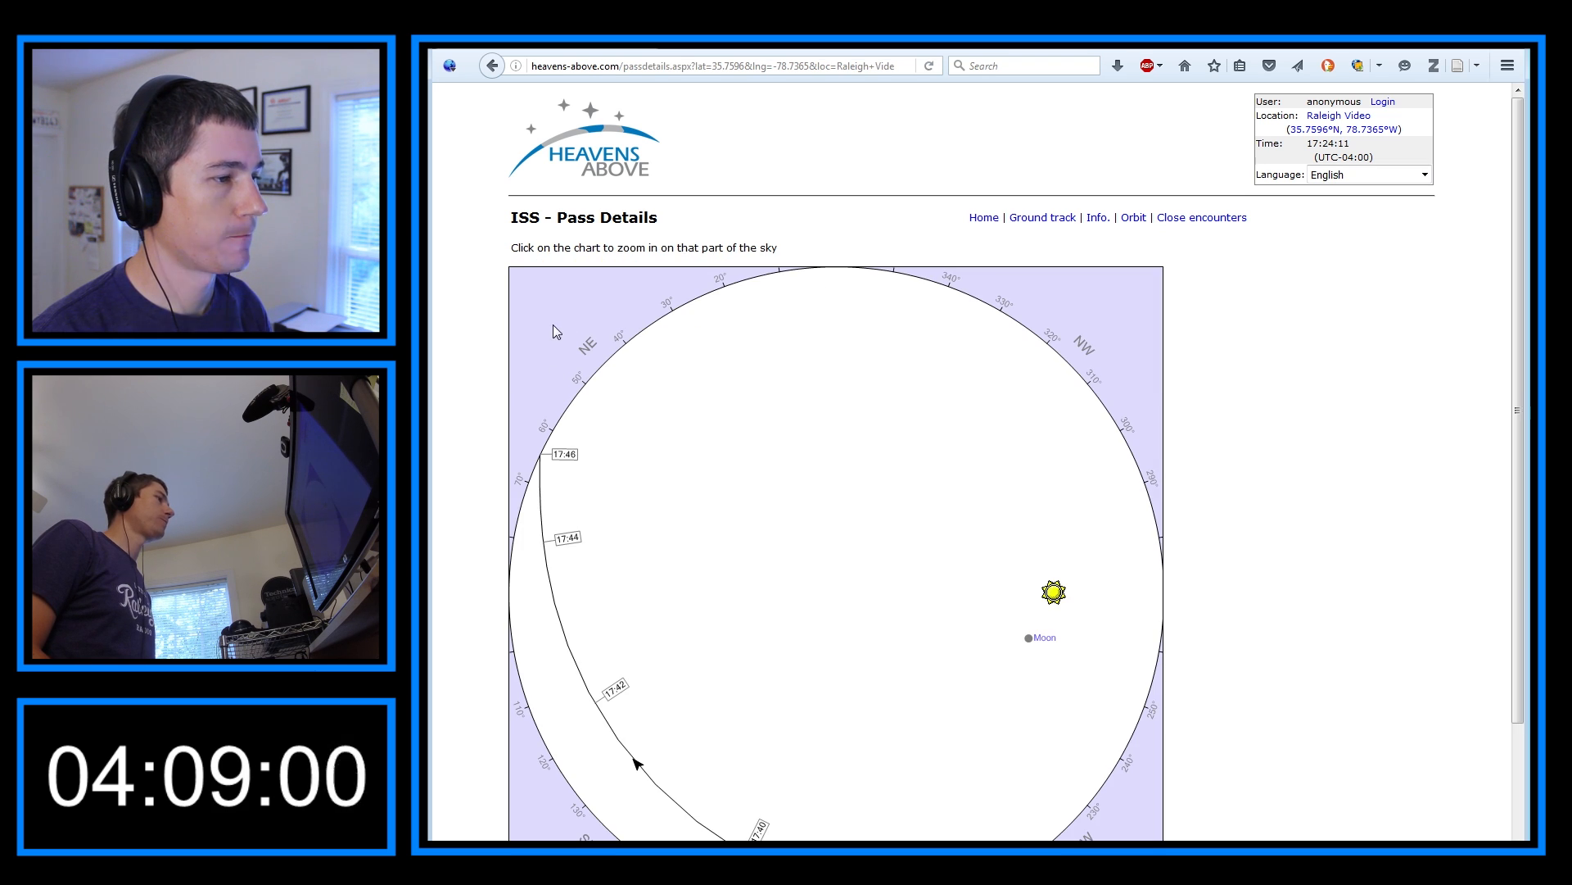
pyautogui.scroll(-3)
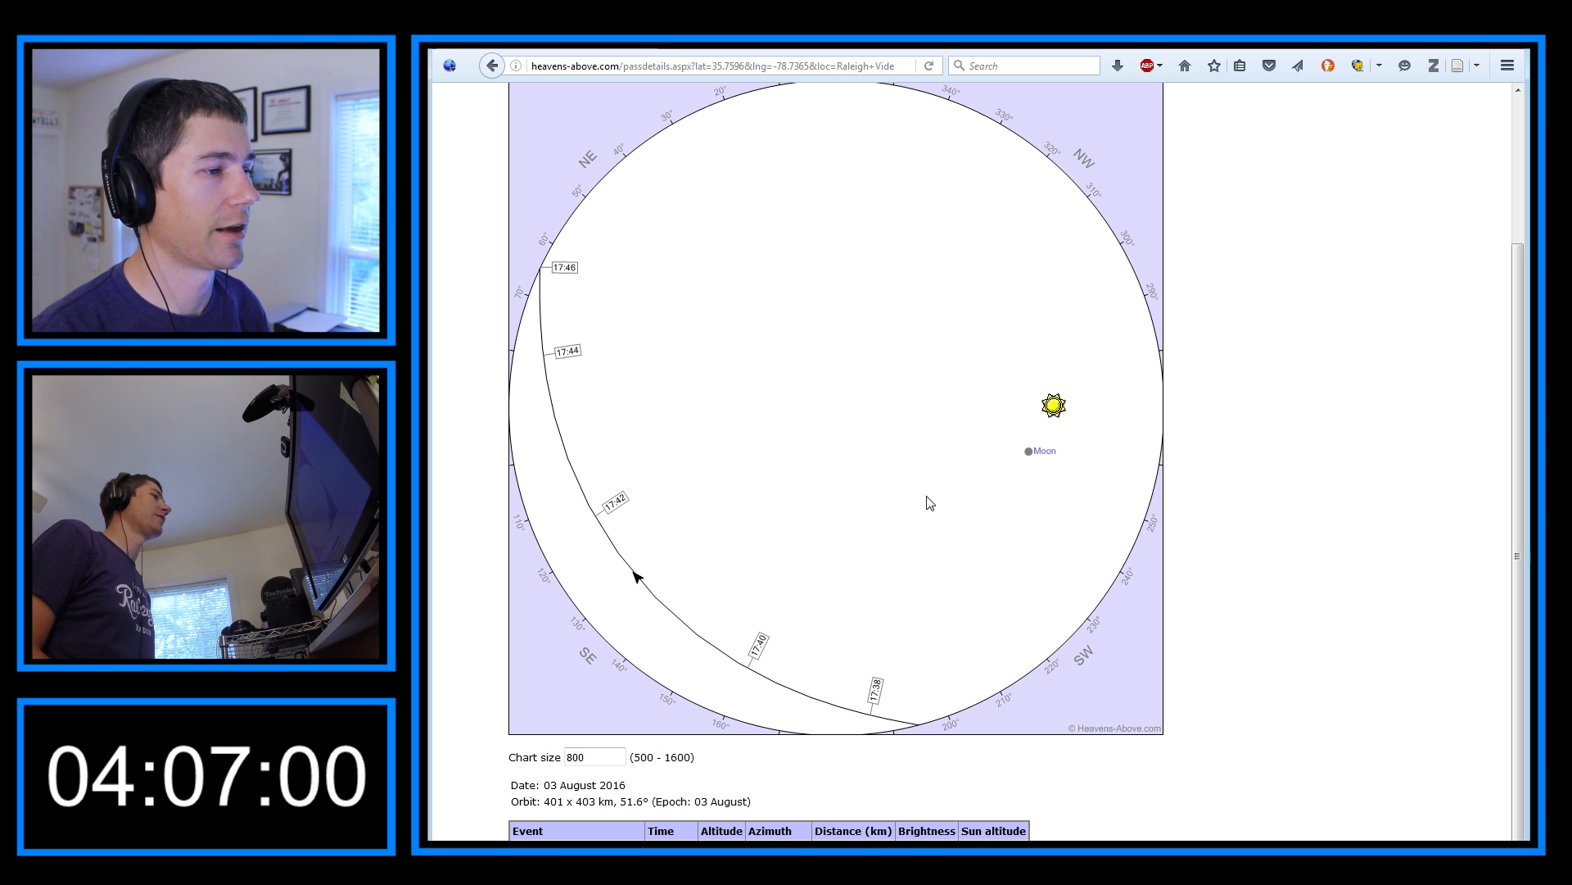
pyautogui.moveTo(776, 625)
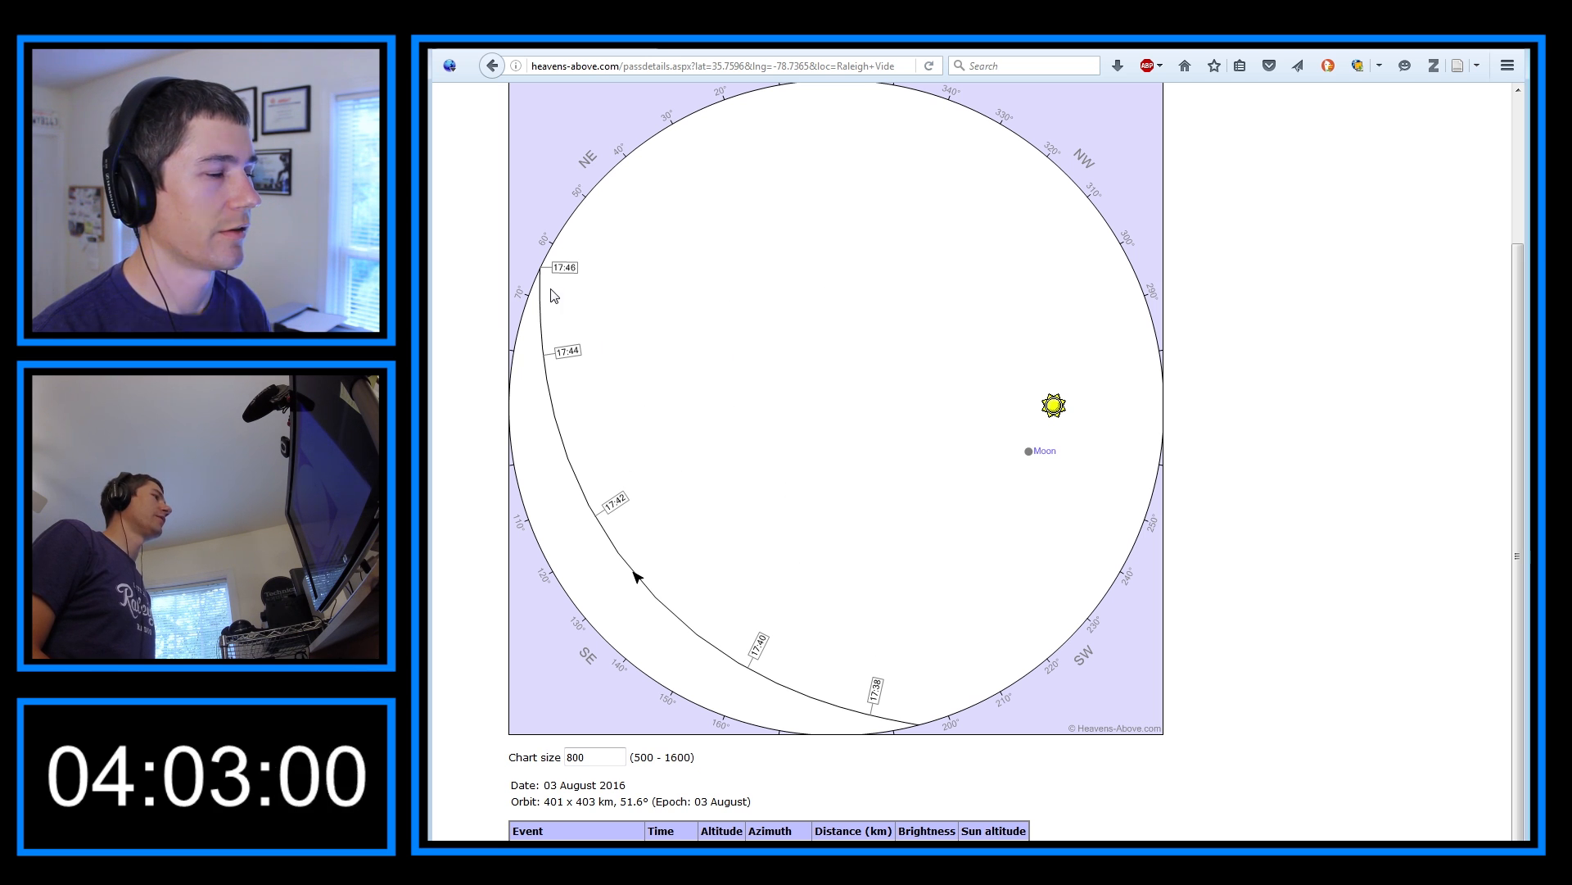
pyautogui.scroll(-3)
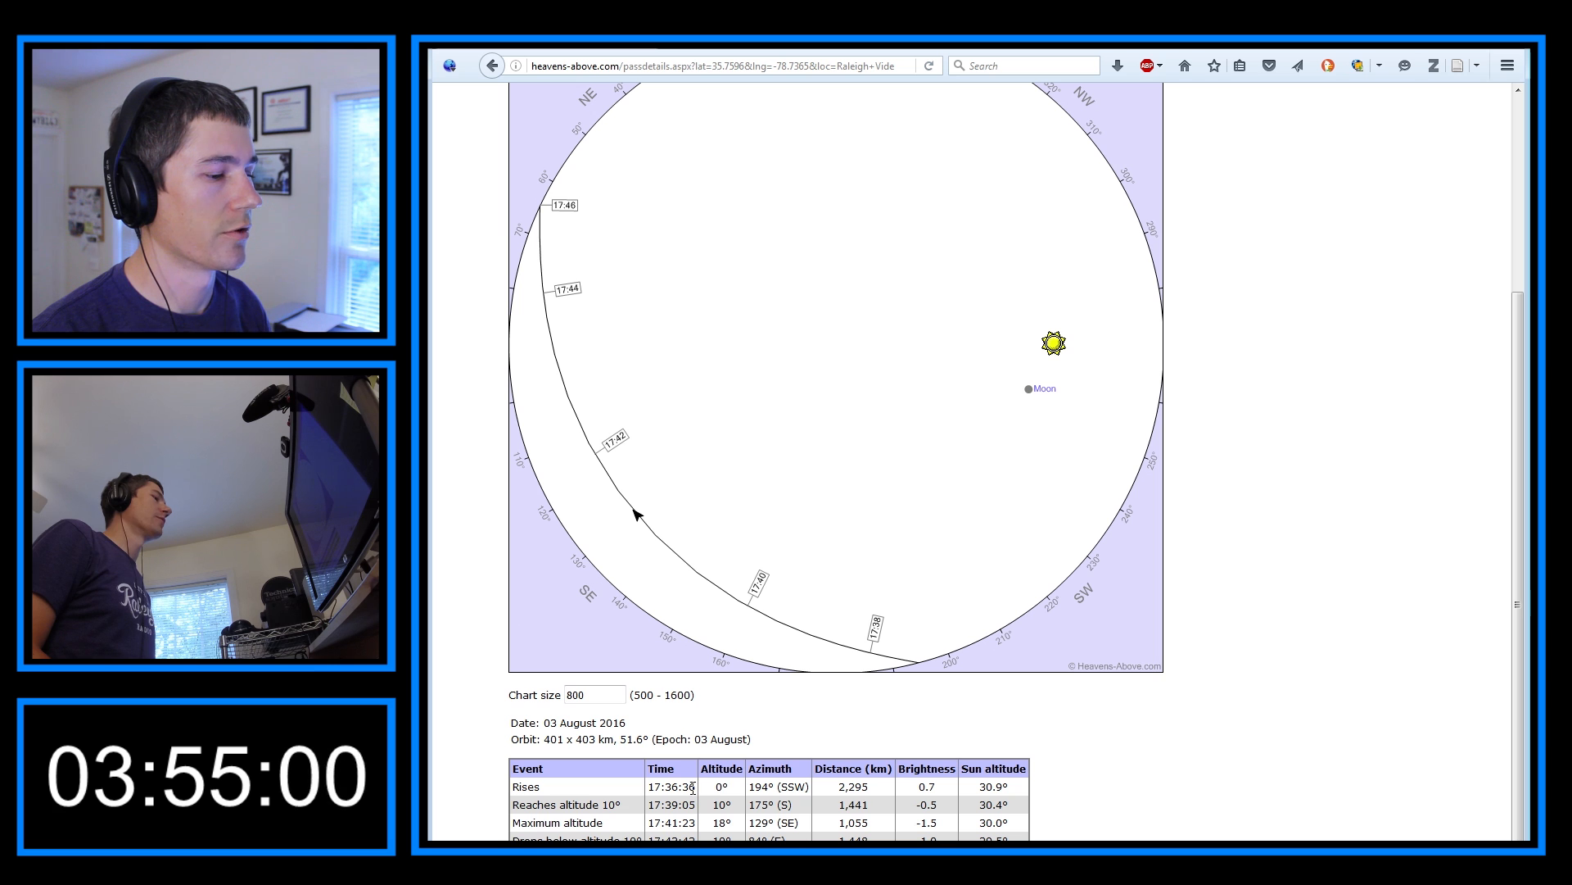
pyautogui.doubleClick(670, 786)
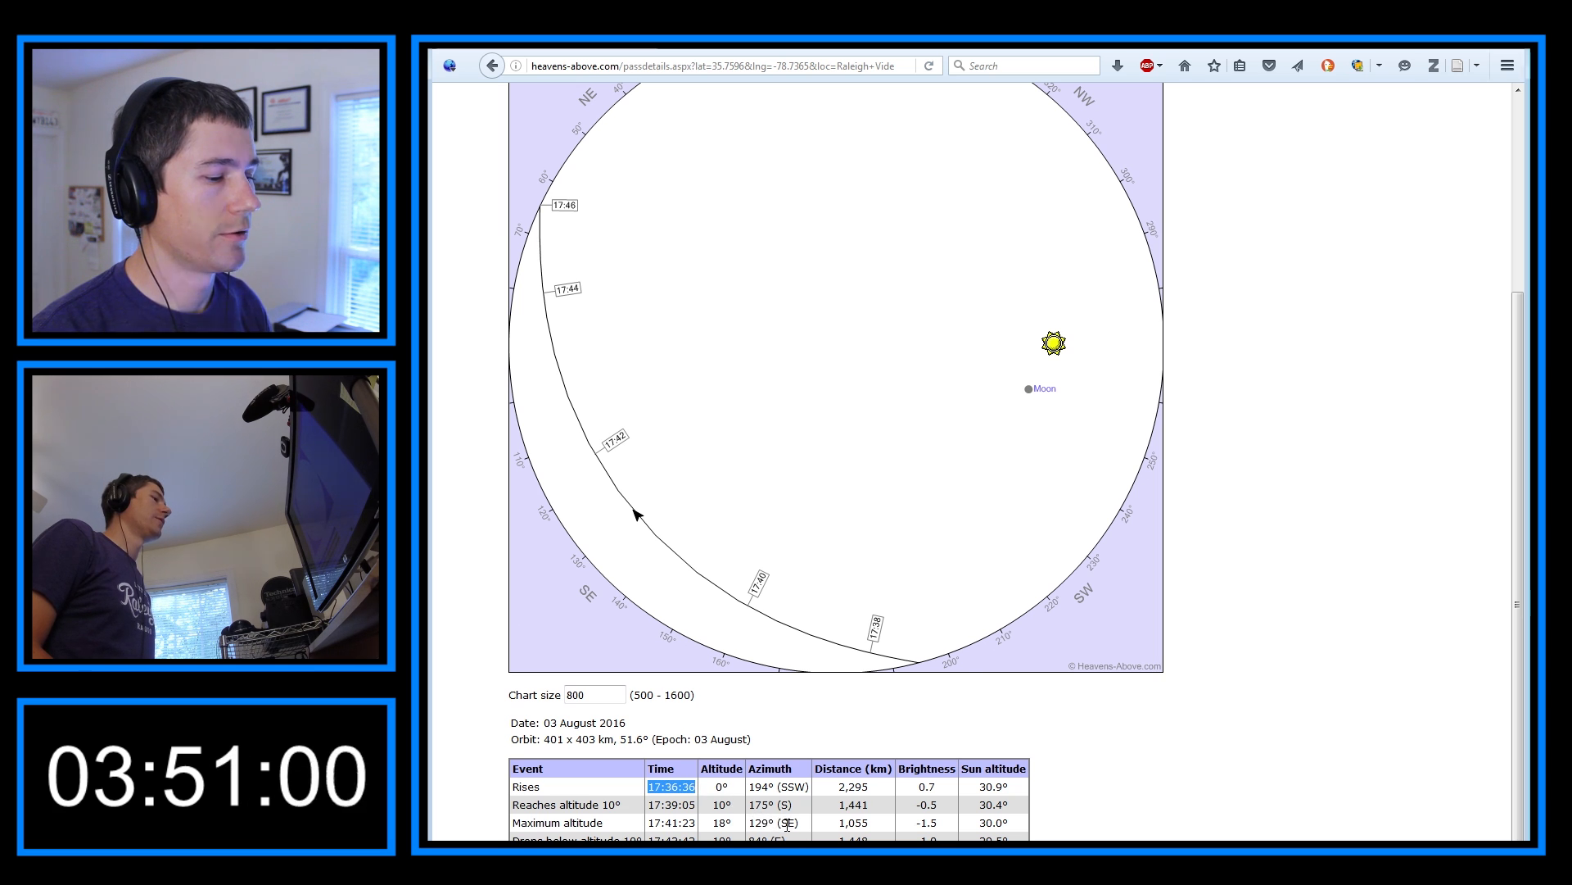
pyautogui.scroll(-3)
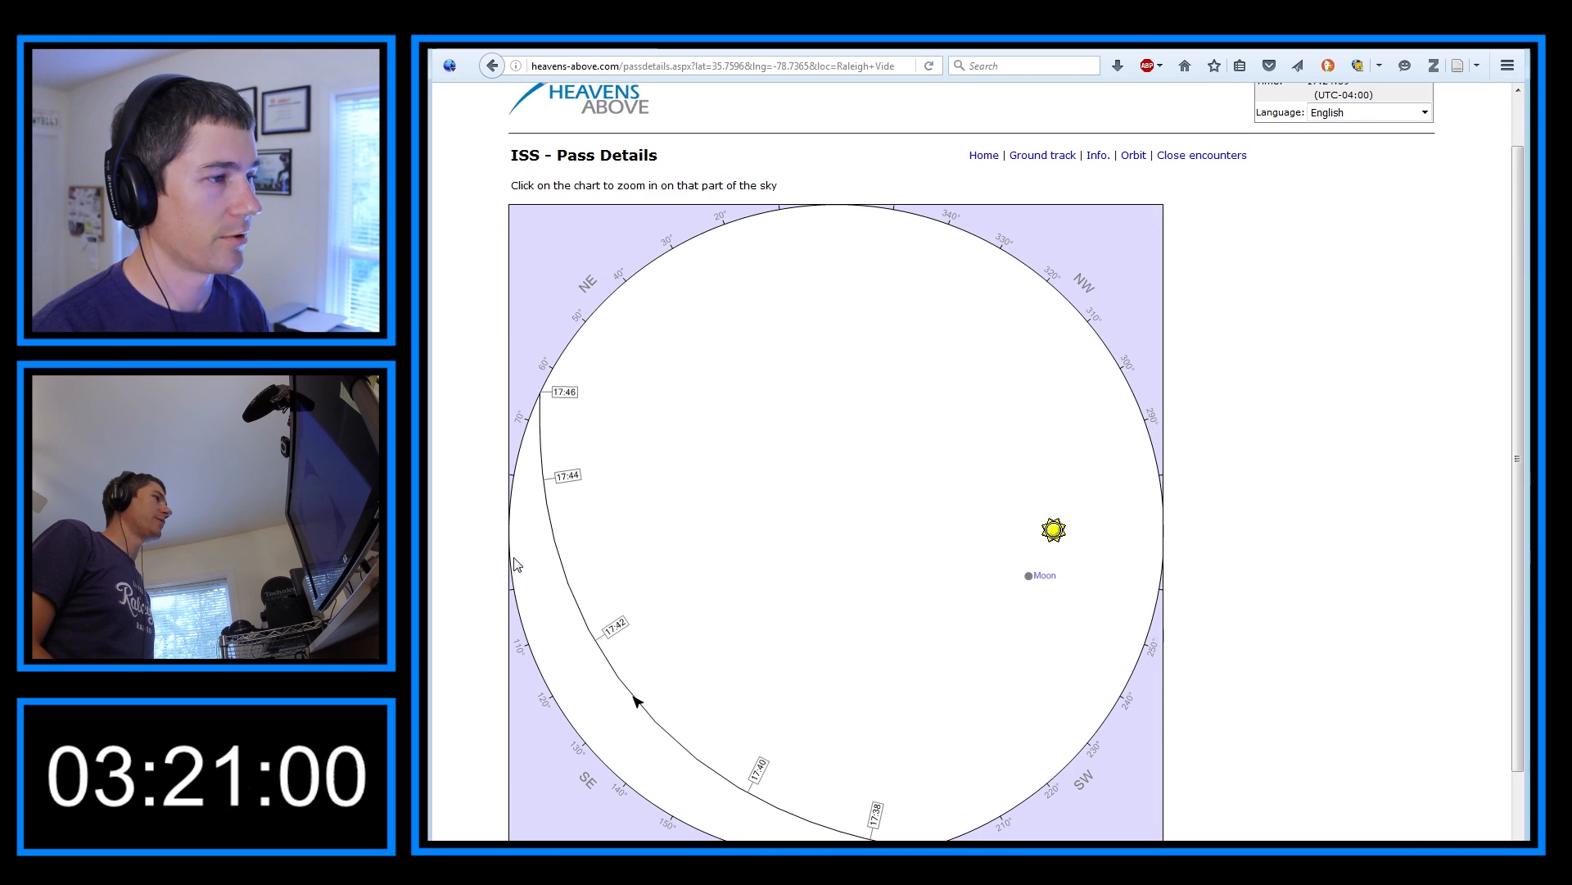
pyautogui.scroll(-3)
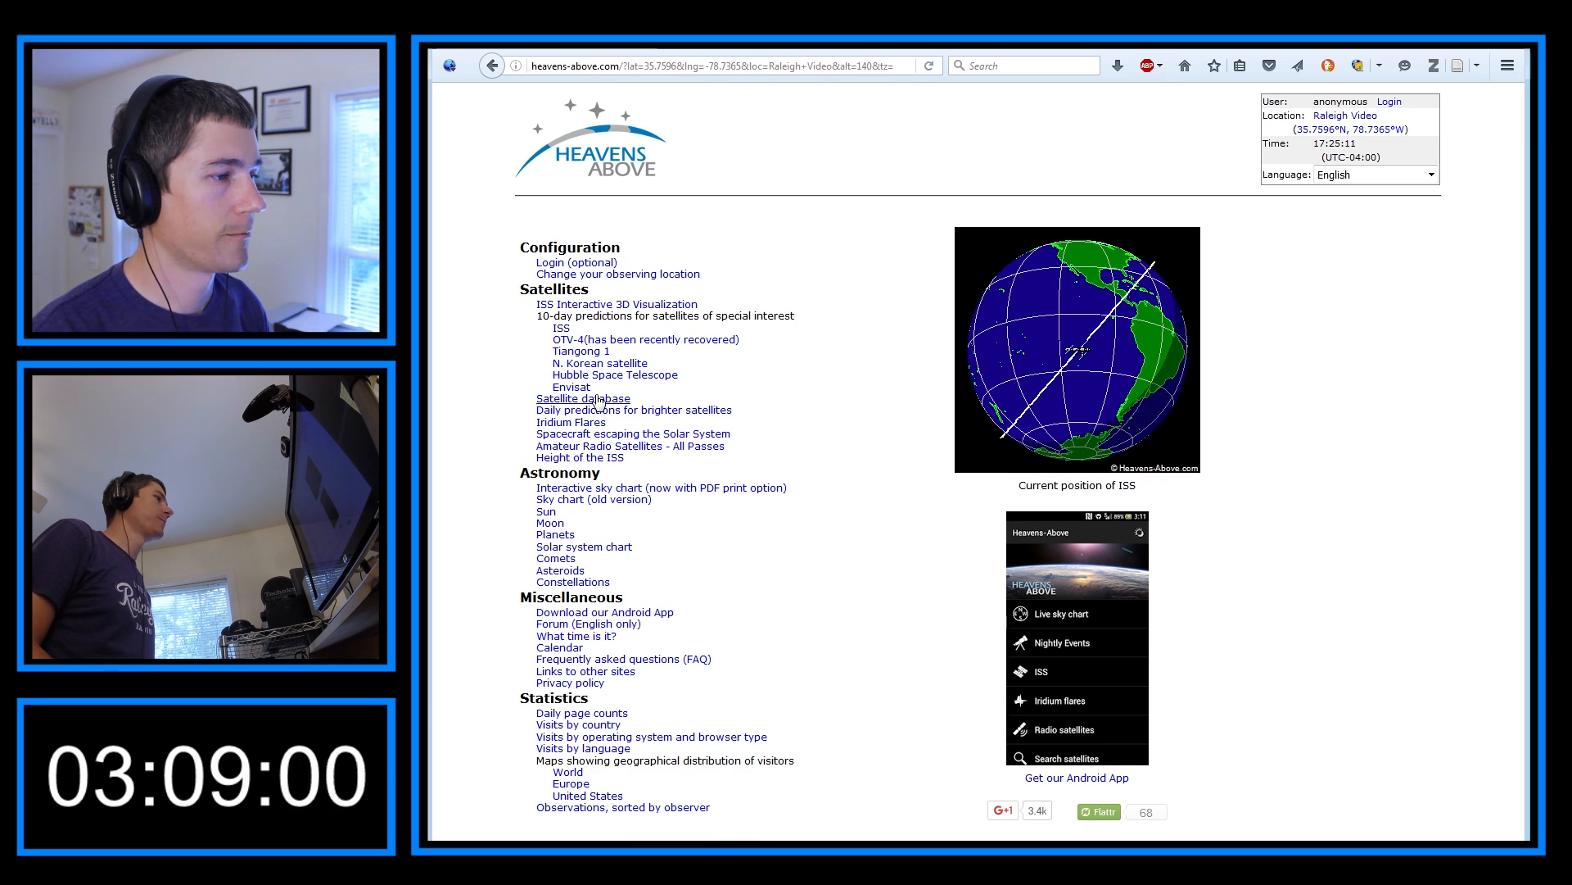
pyautogui.click(583, 398)
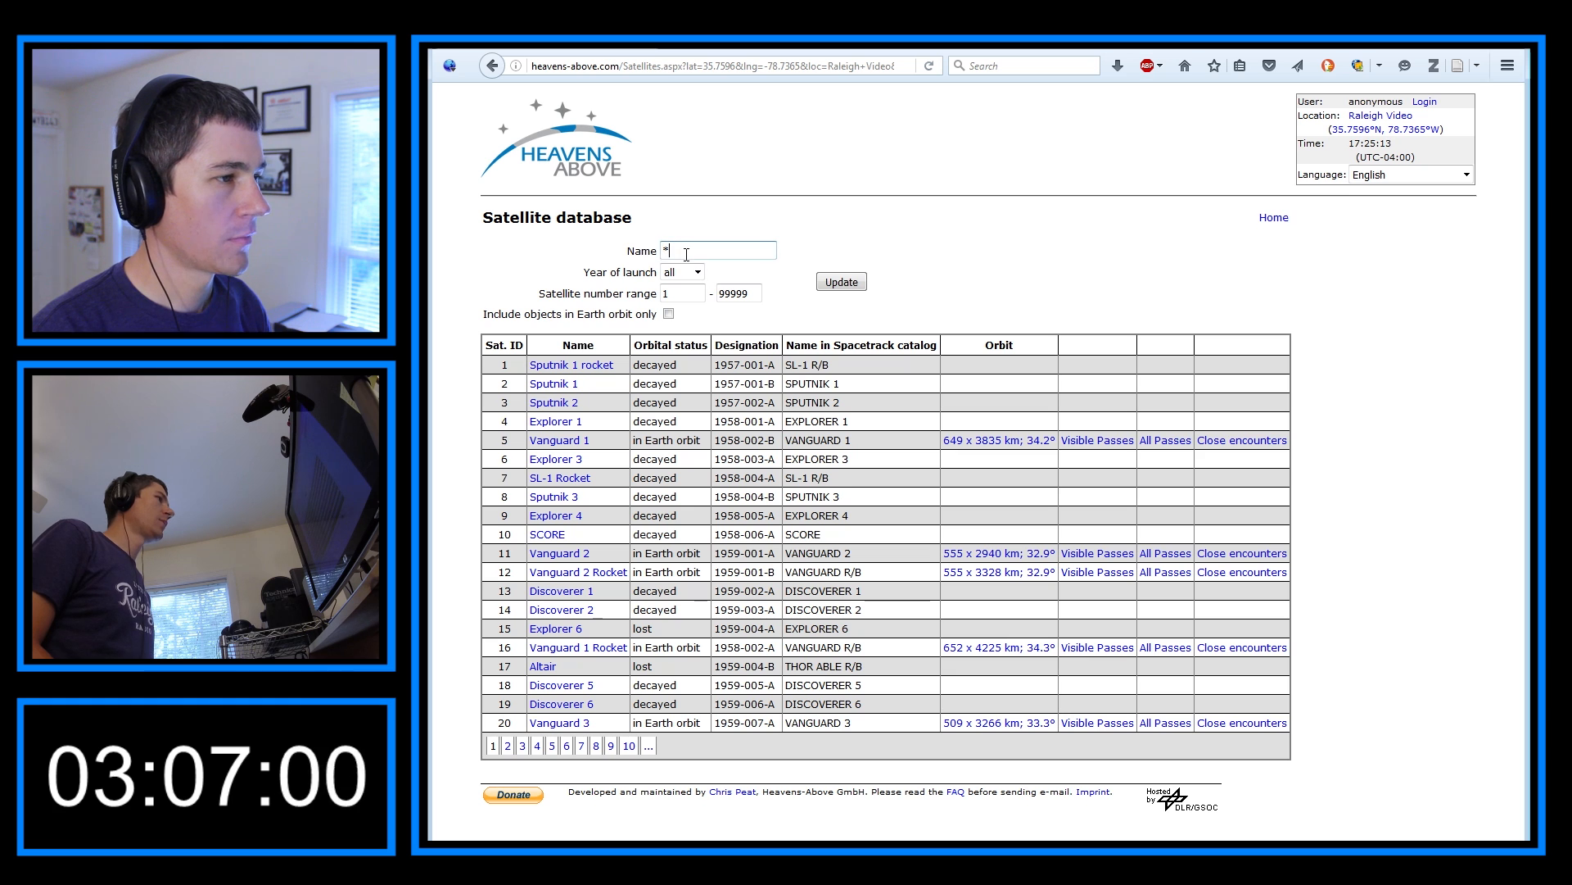
pyautogui.write('so-50')
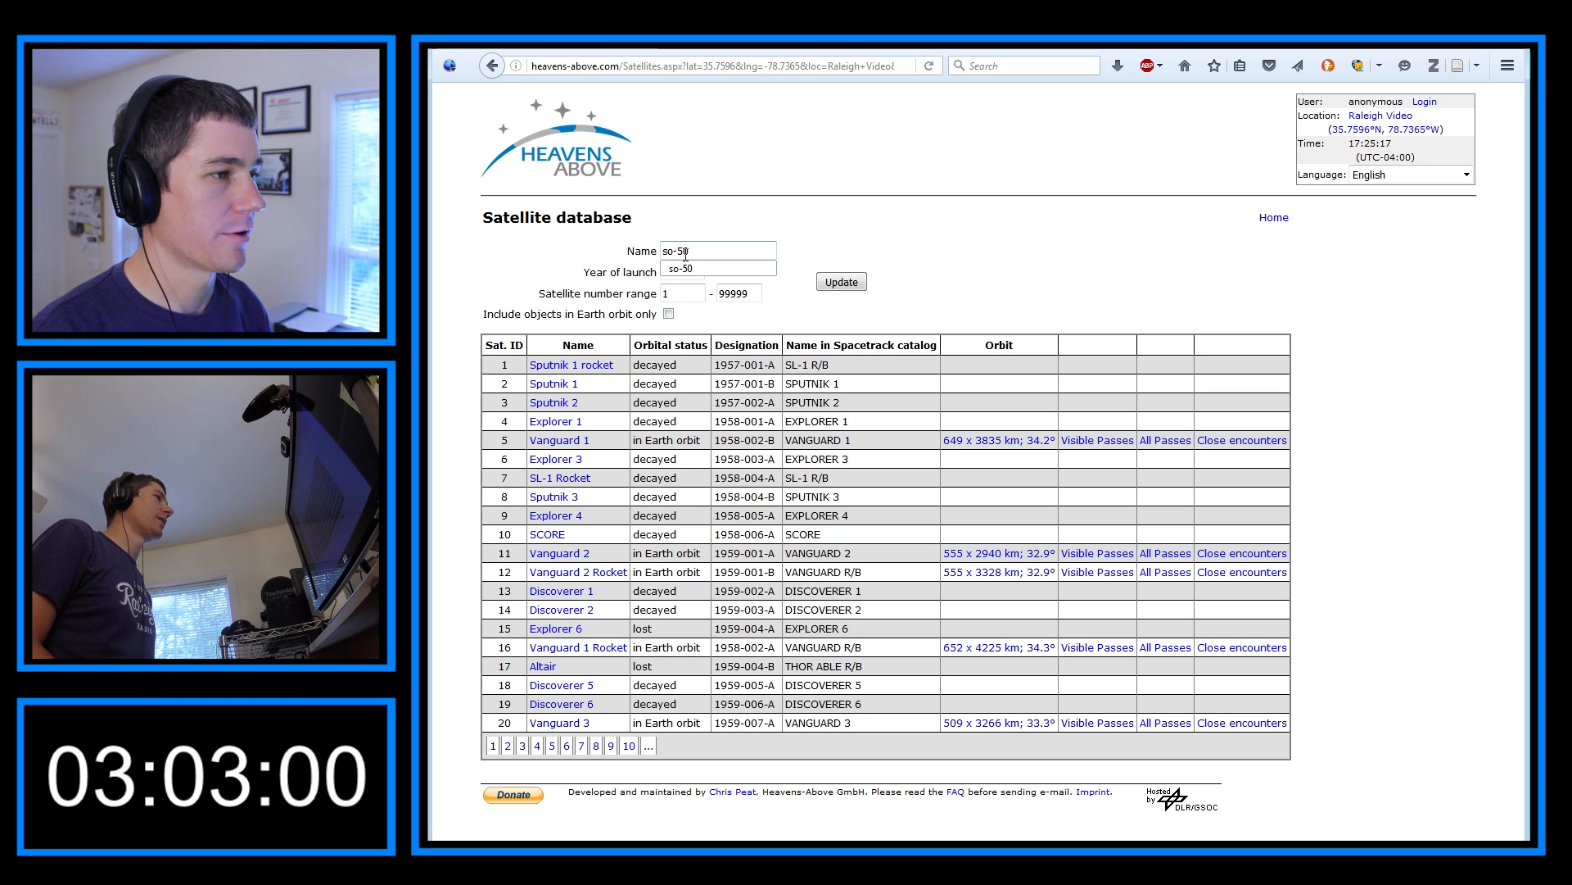
pyautogui.click(840, 281)
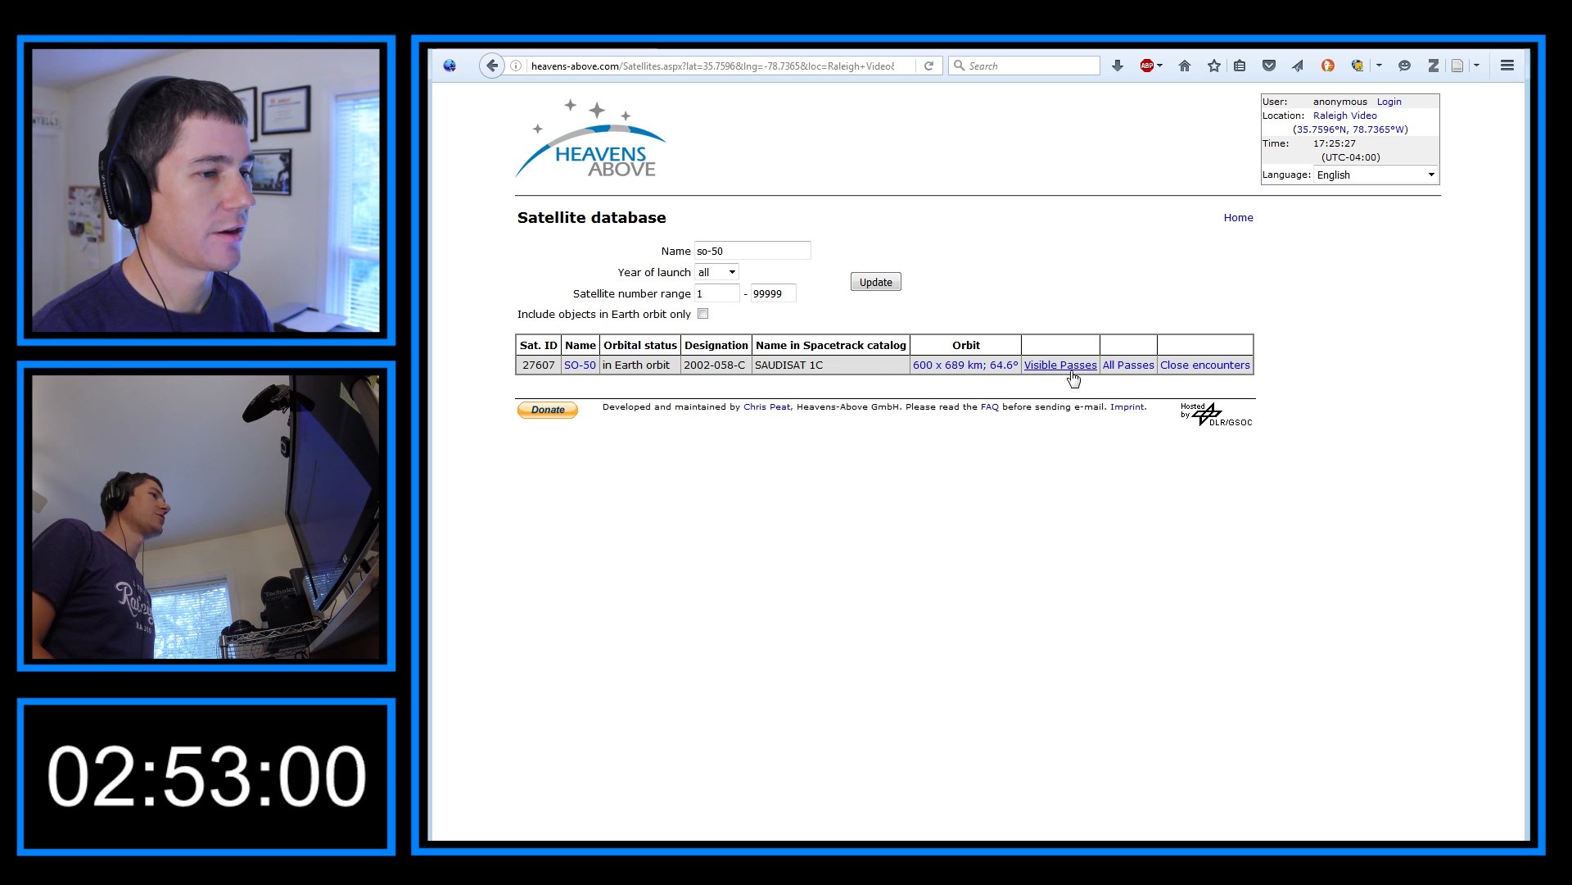
pyautogui.moveTo(1127, 364)
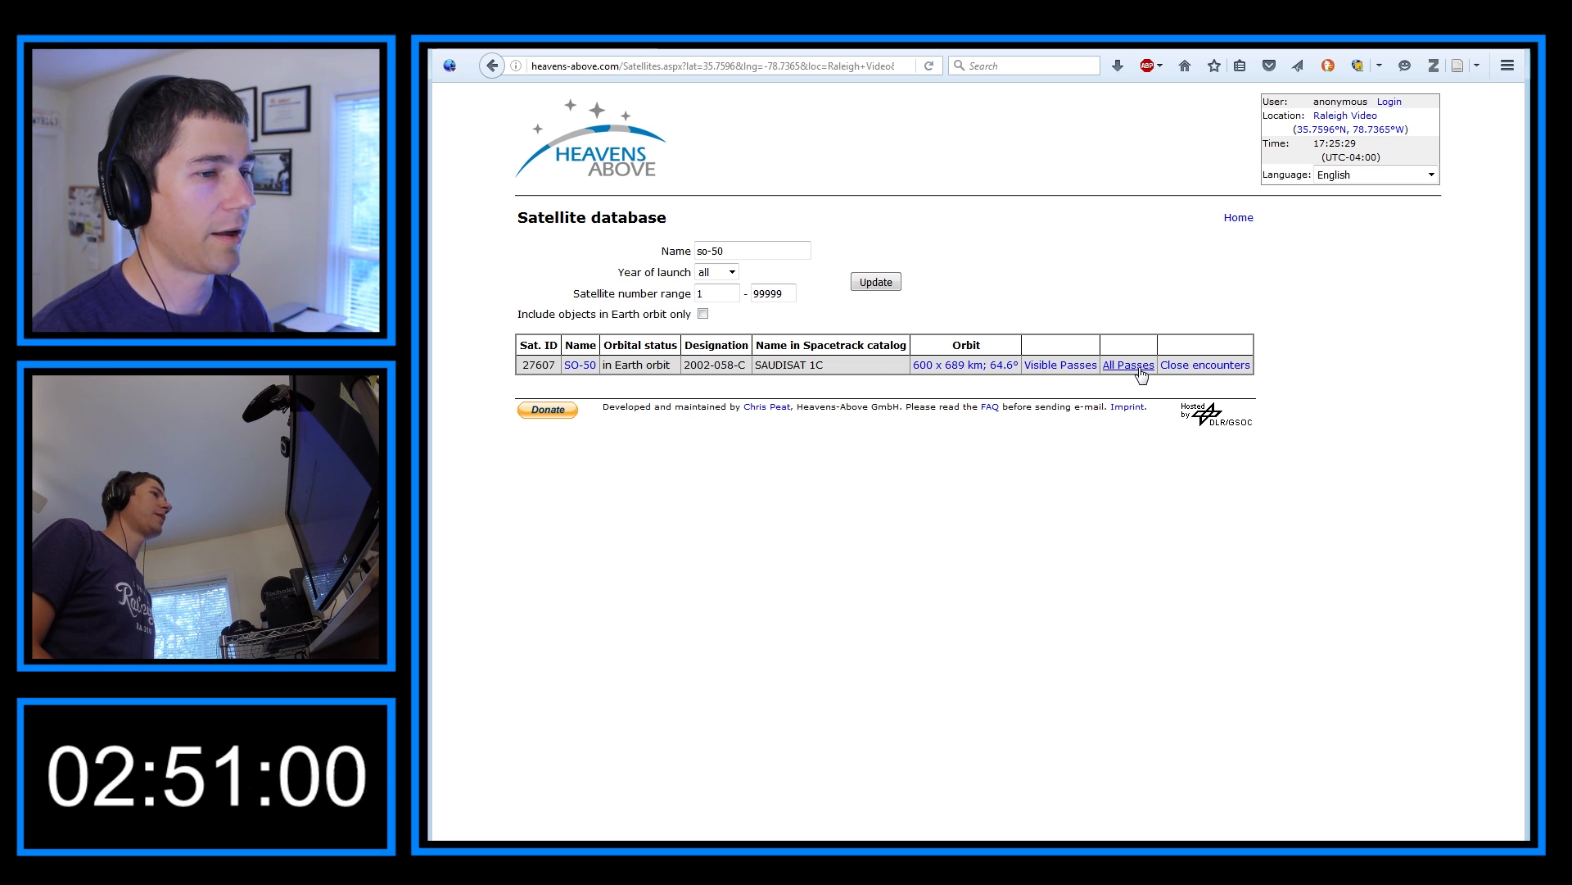
pyautogui.click(1128, 363)
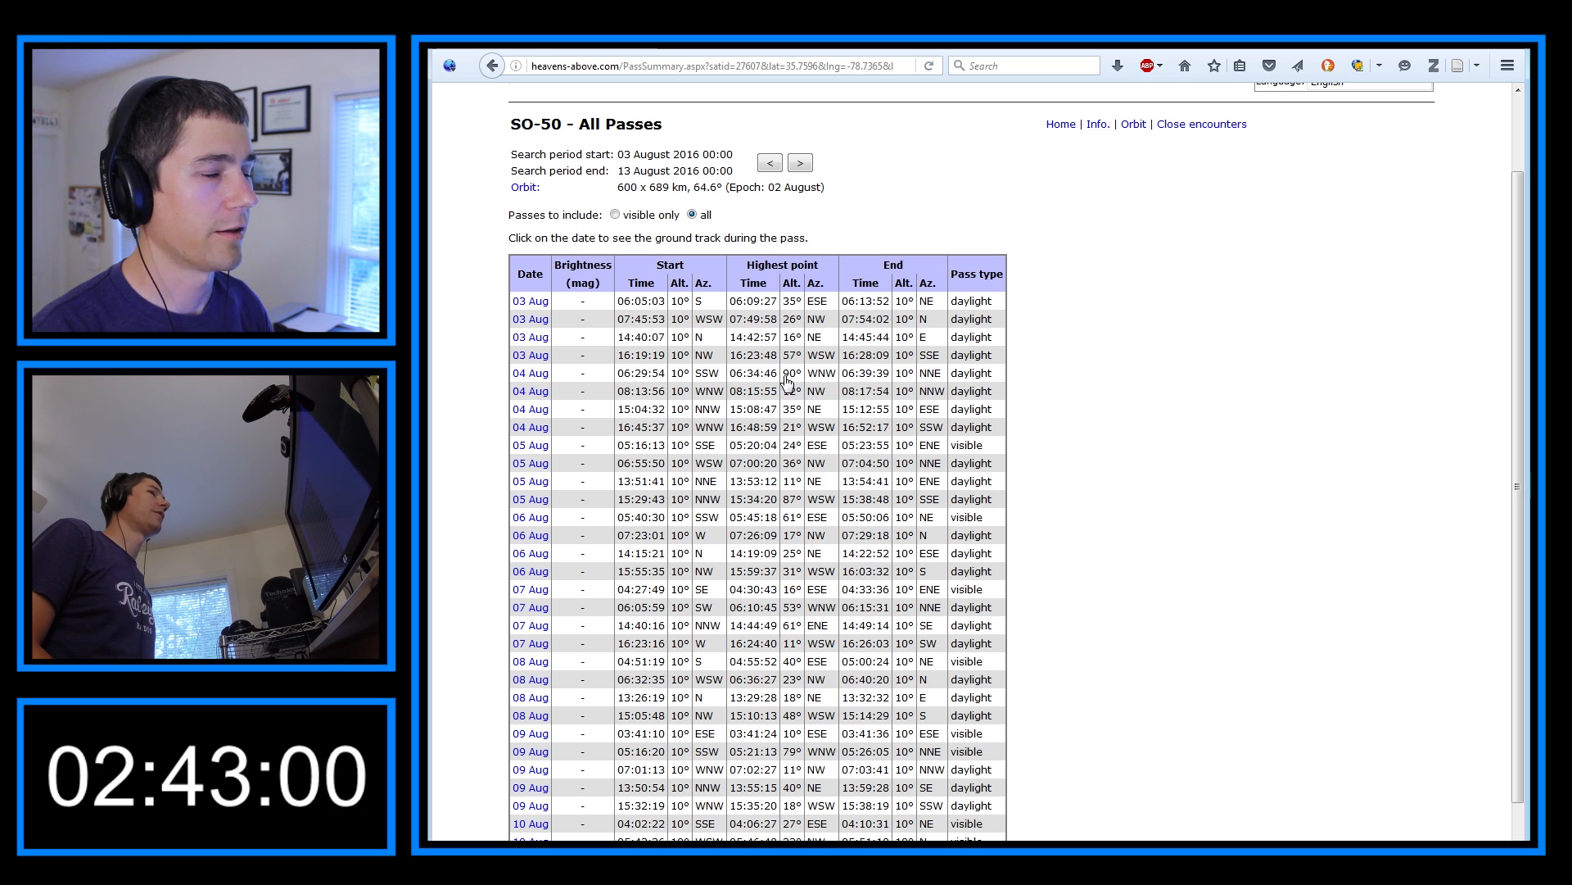
pyautogui.moveTo(626, 384)
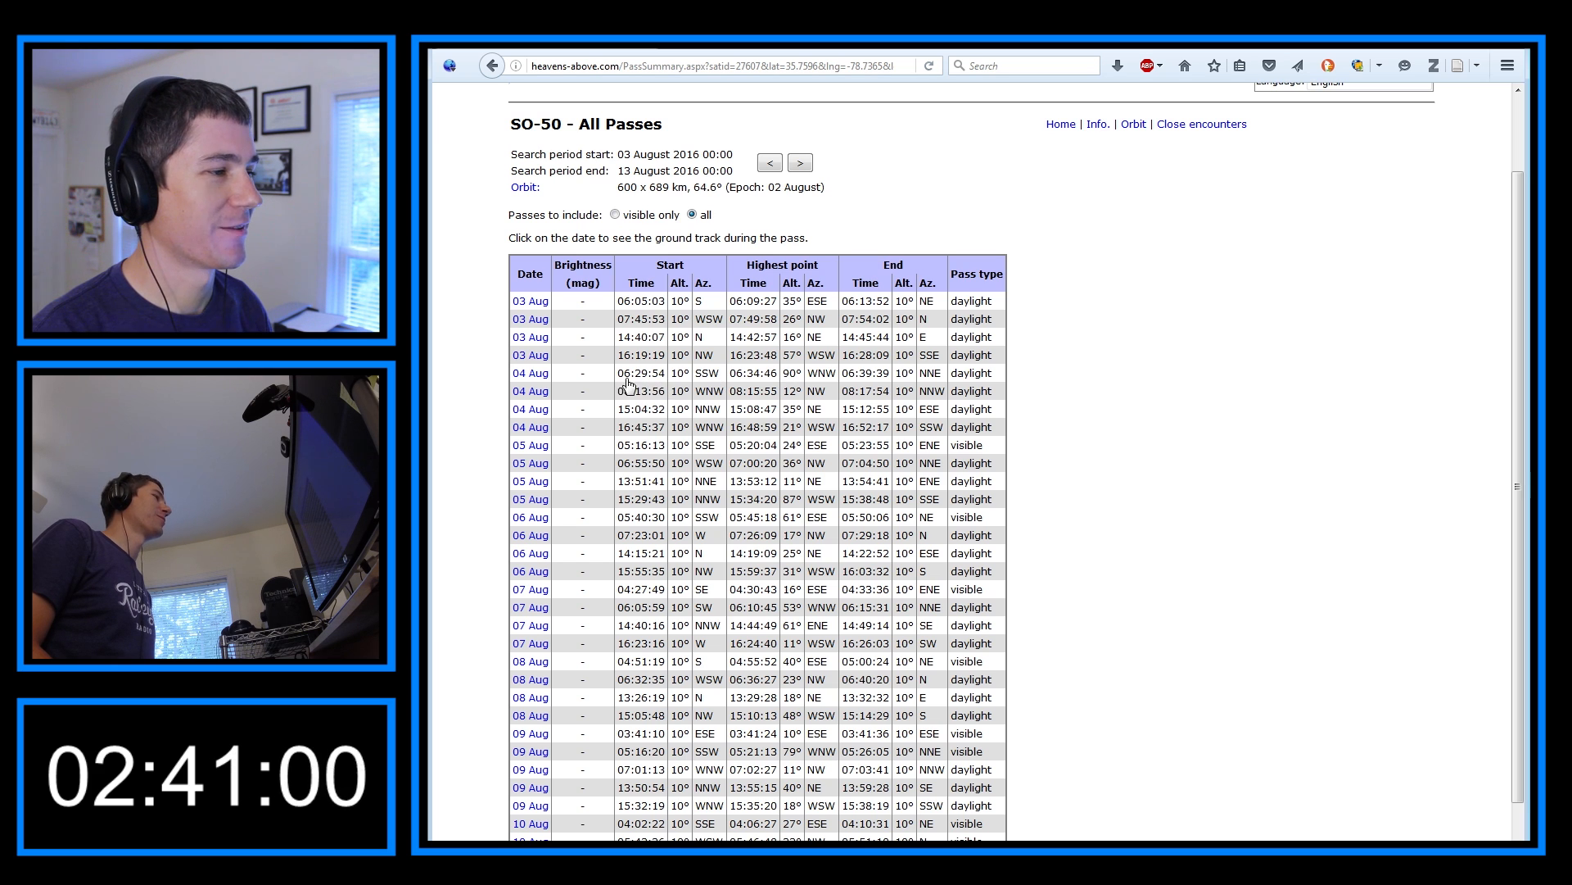
pyautogui.moveTo(555, 384)
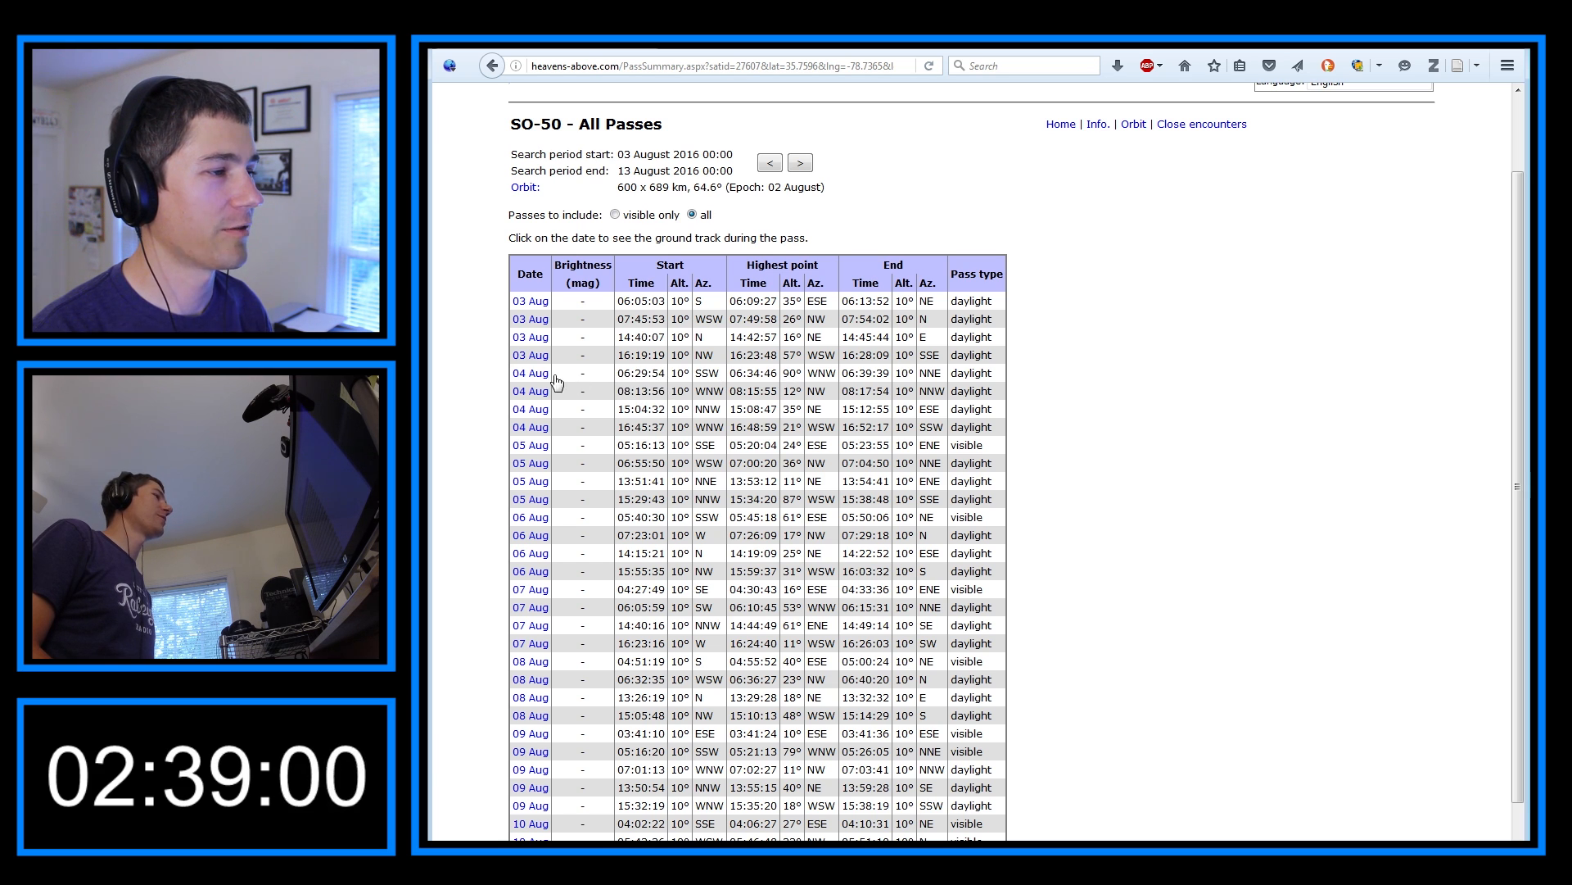
# Open the sky chart for SO-50's 4 August morning pass
pyautogui.click(530, 373)
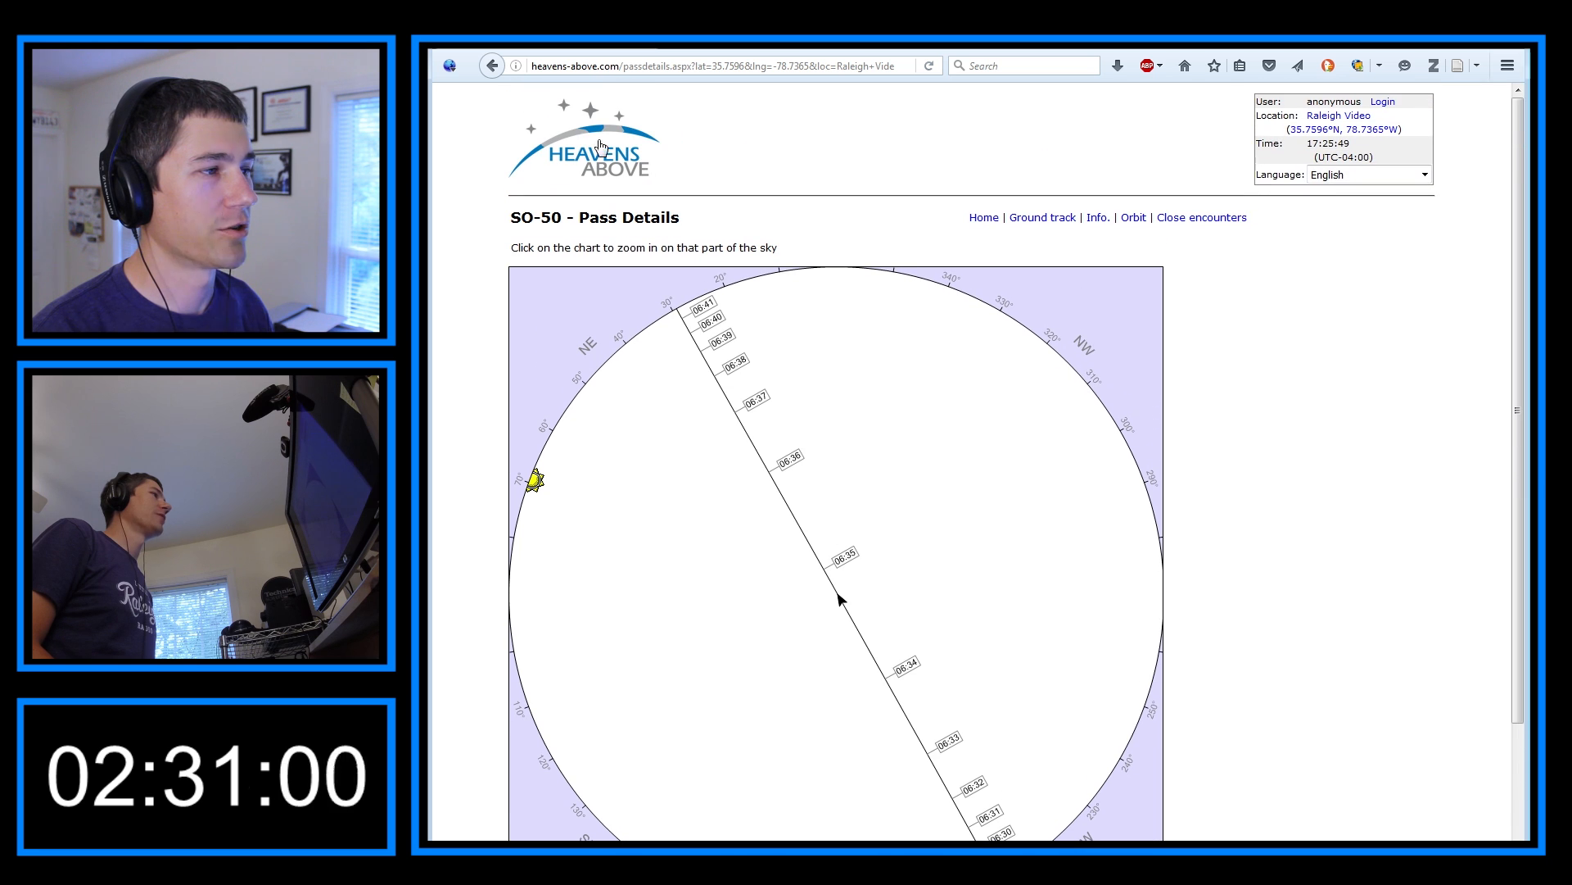
pyautogui.moveTo(1026, 192)
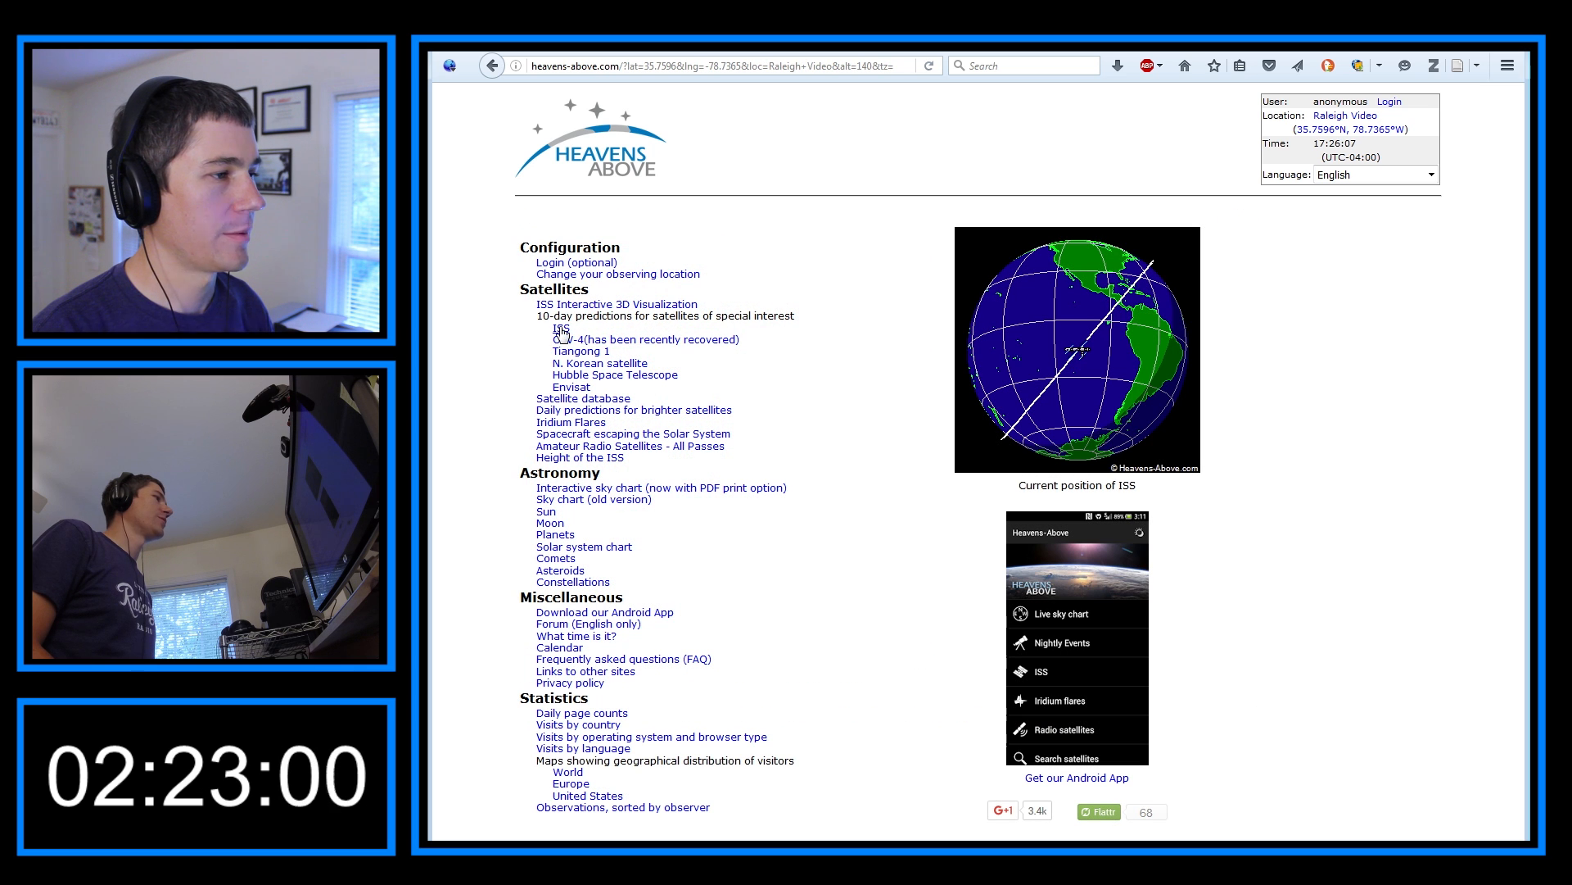
# Open a 3 August ISS visible pass and display its ground track map
pyautogui.click(560, 327)
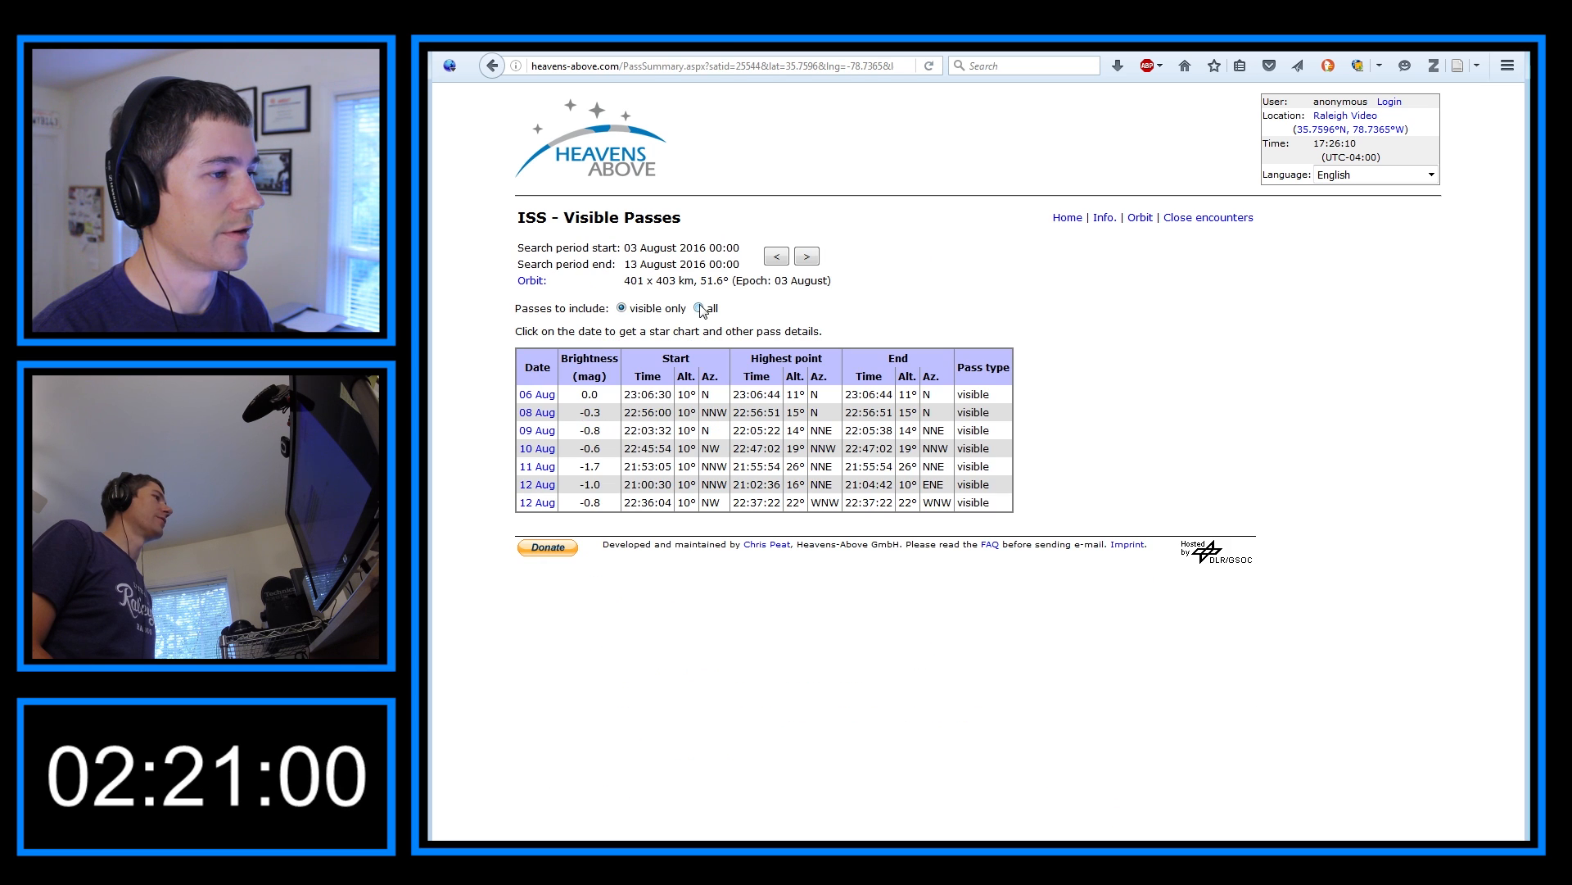
pyautogui.click(690, 308)
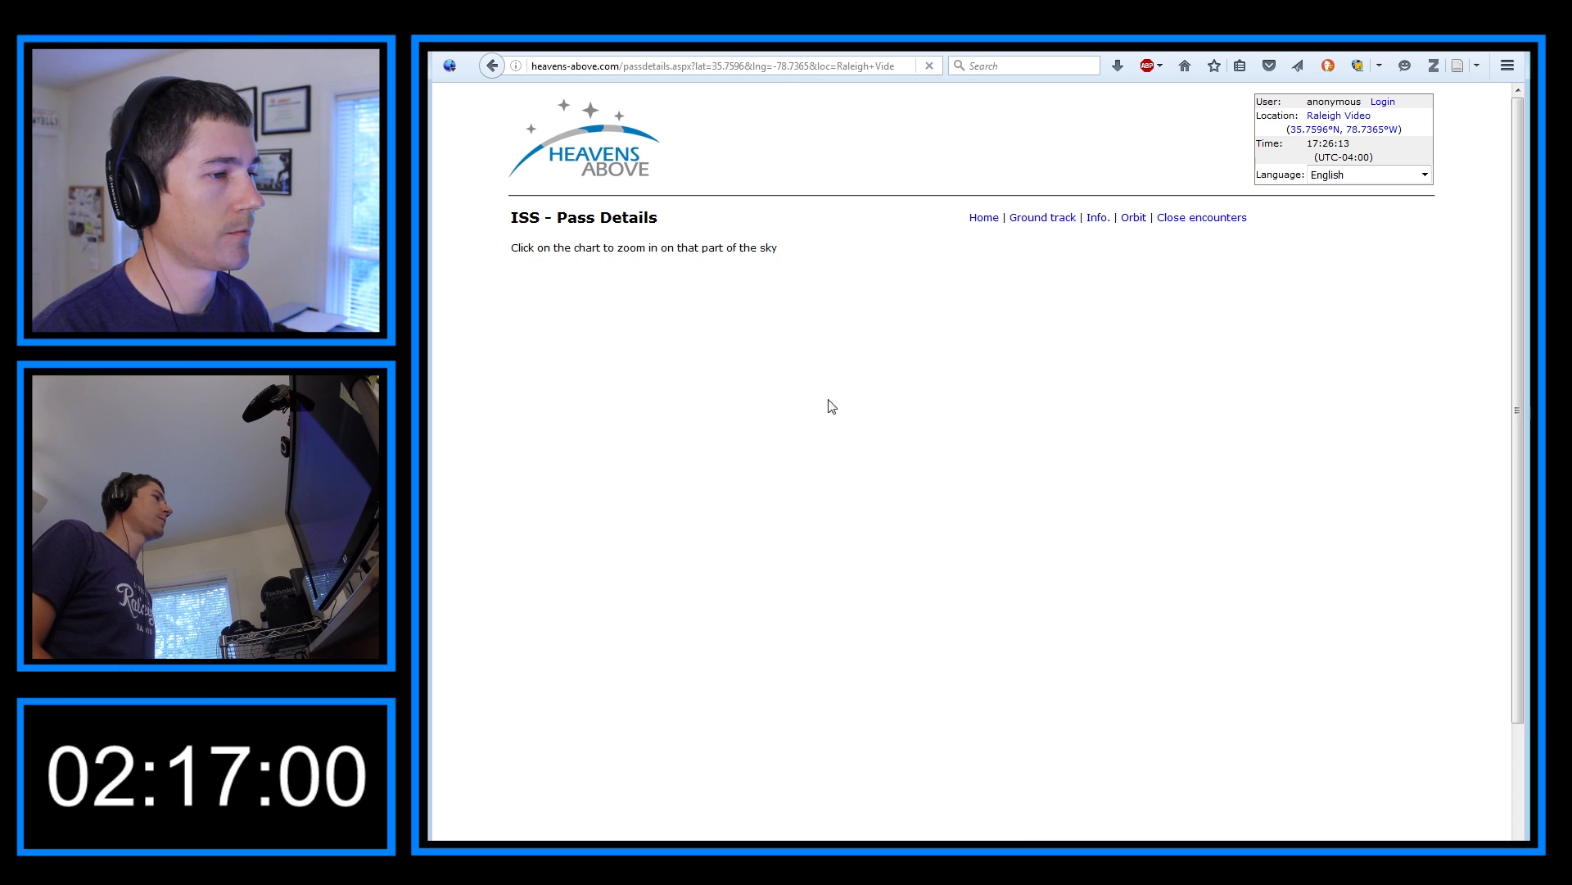
pyautogui.click(1042, 216)
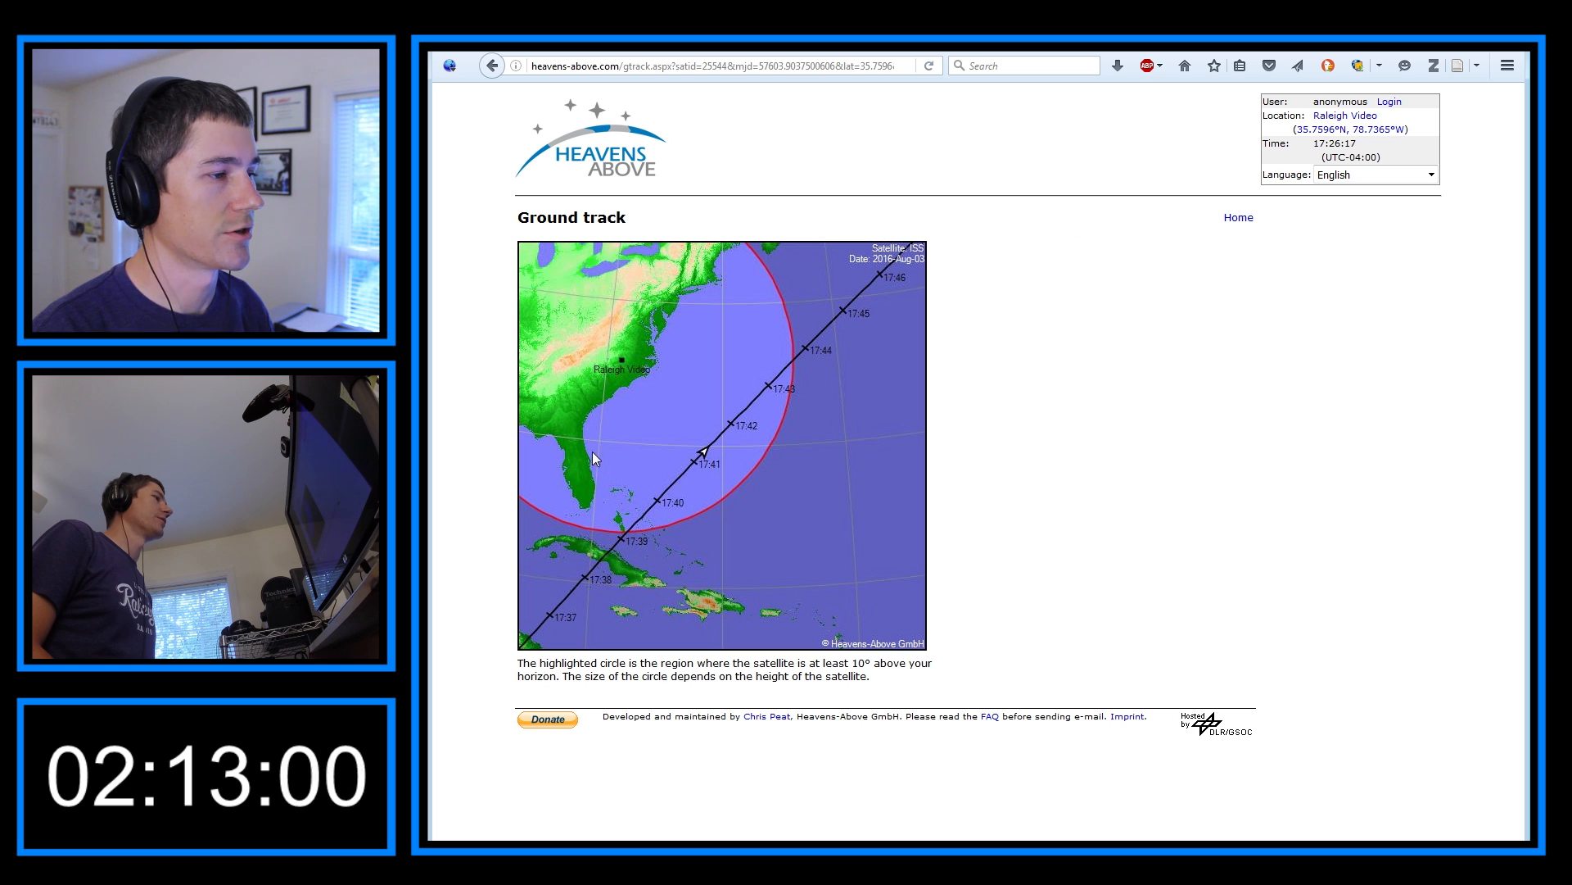
pyautogui.moveTo(586, 598)
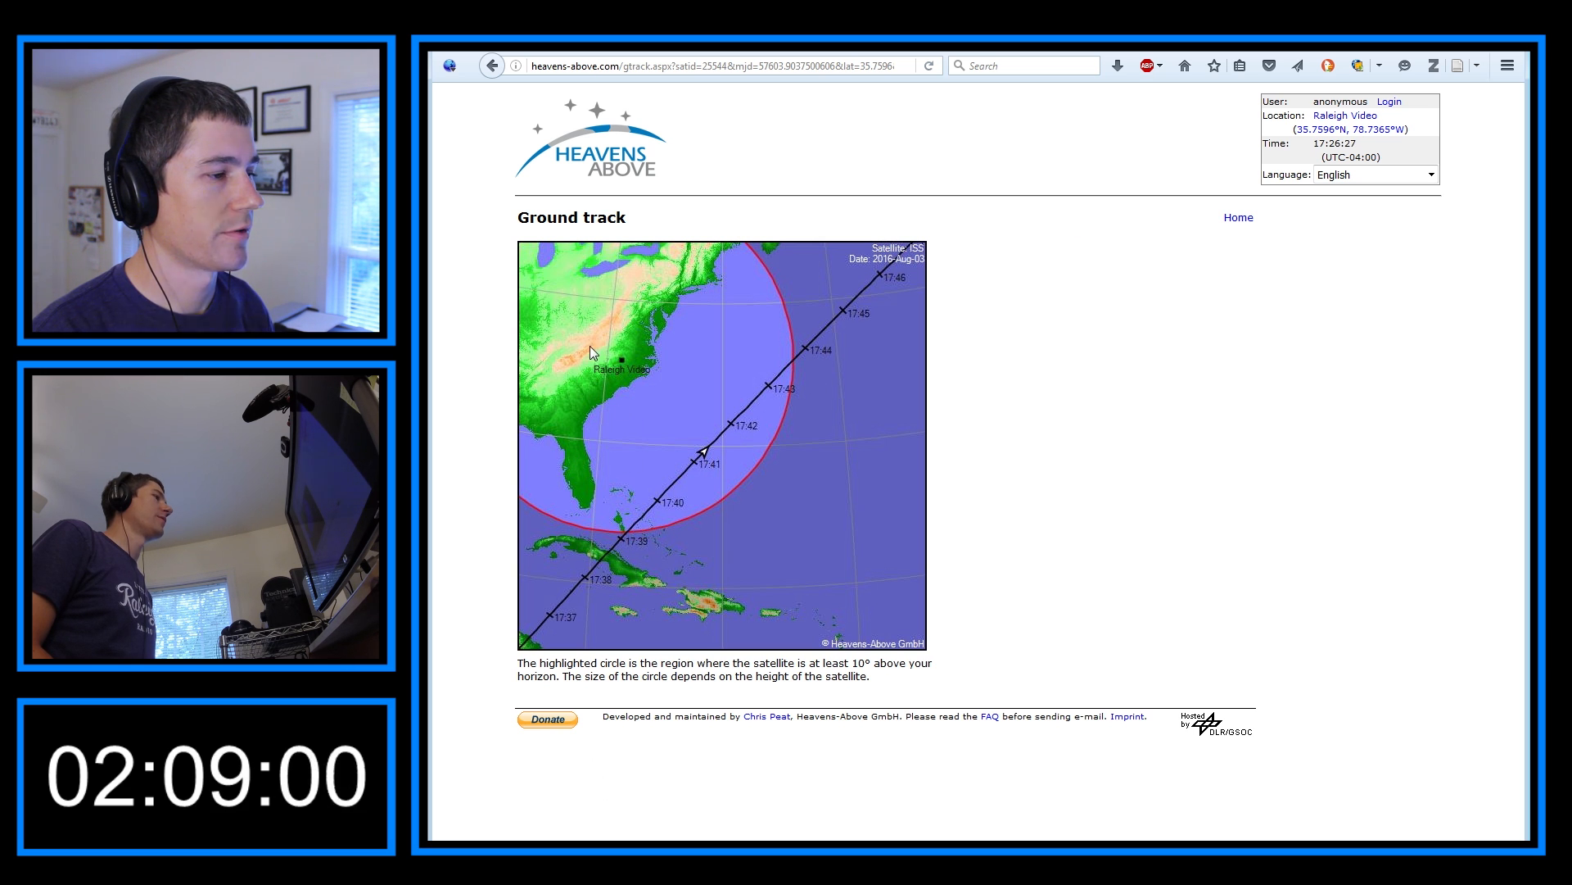
pyautogui.moveTo(604, 349)
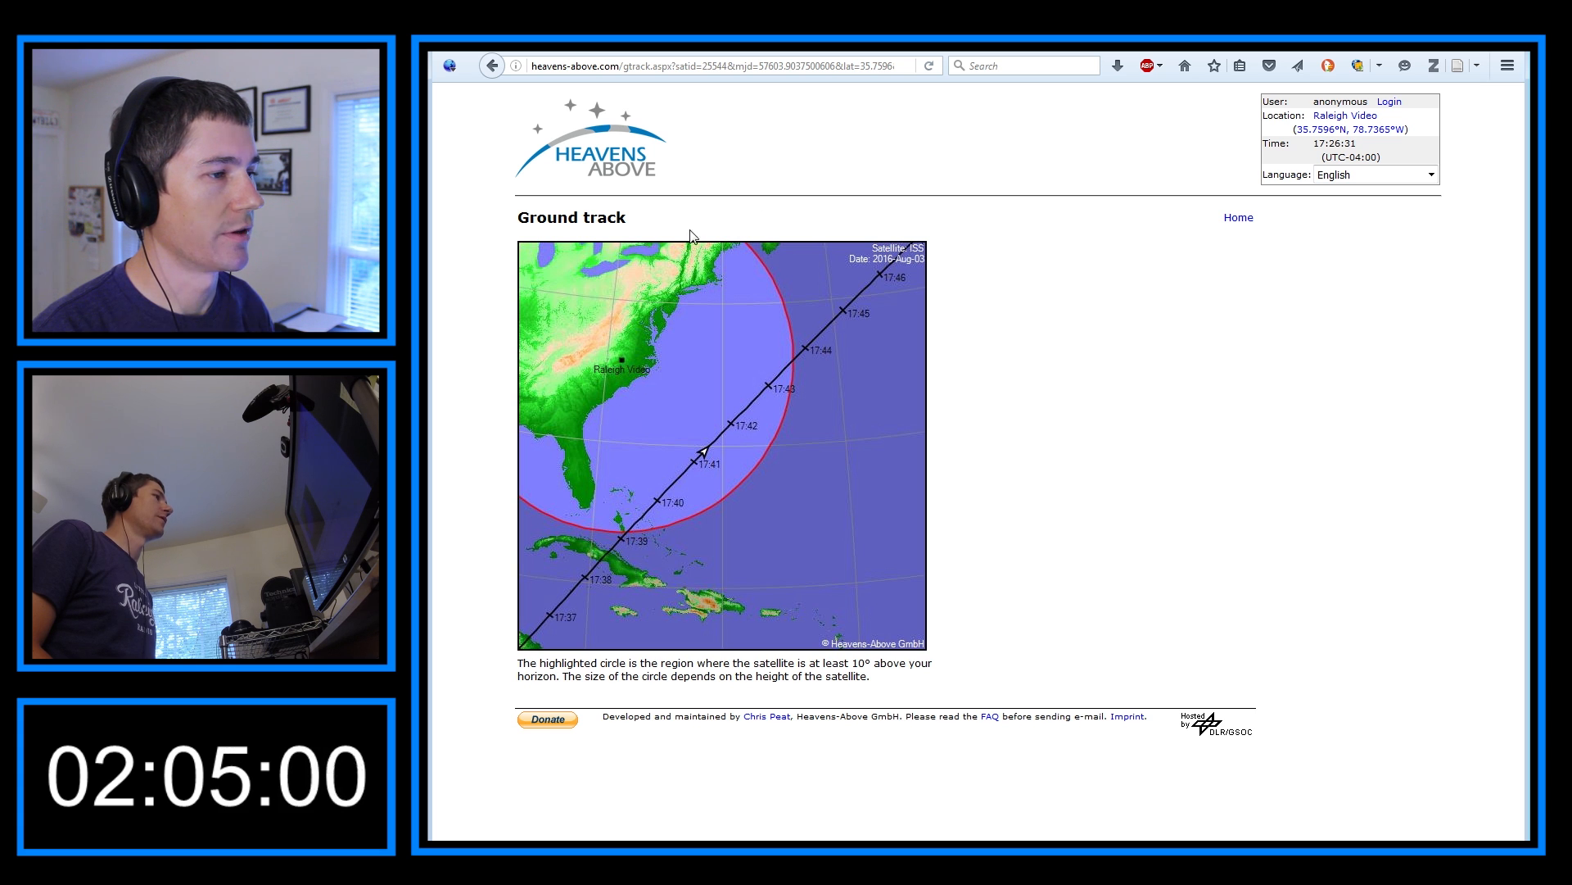
pyautogui.moveTo(1297, 210)
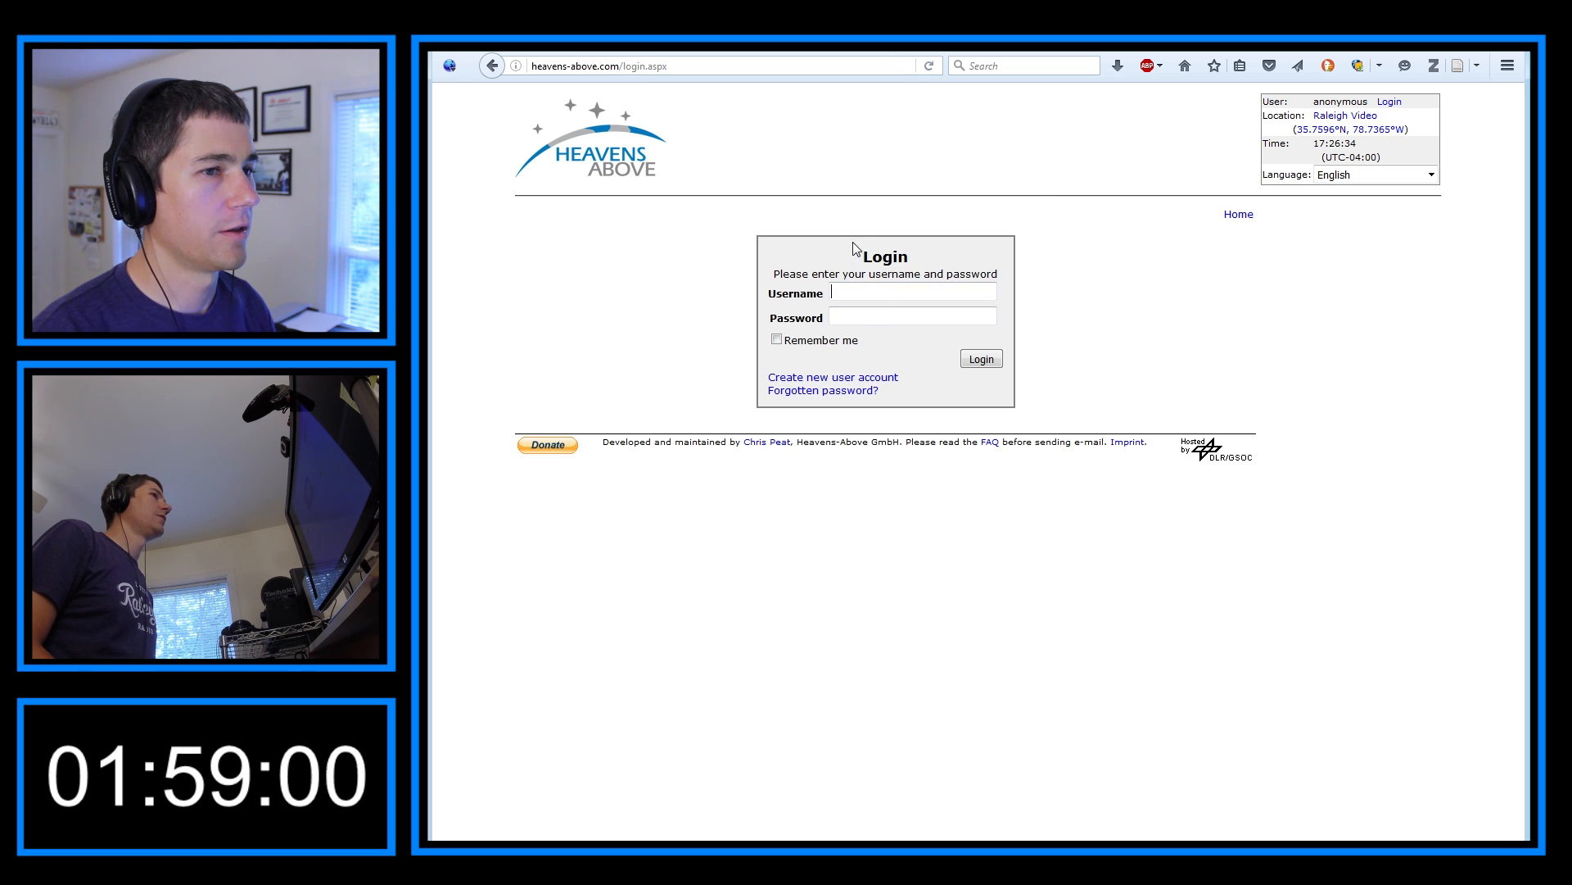
# Log in as johnbrier with Remember me, then open the observation location settings
pyautogui.write('johnbrier')
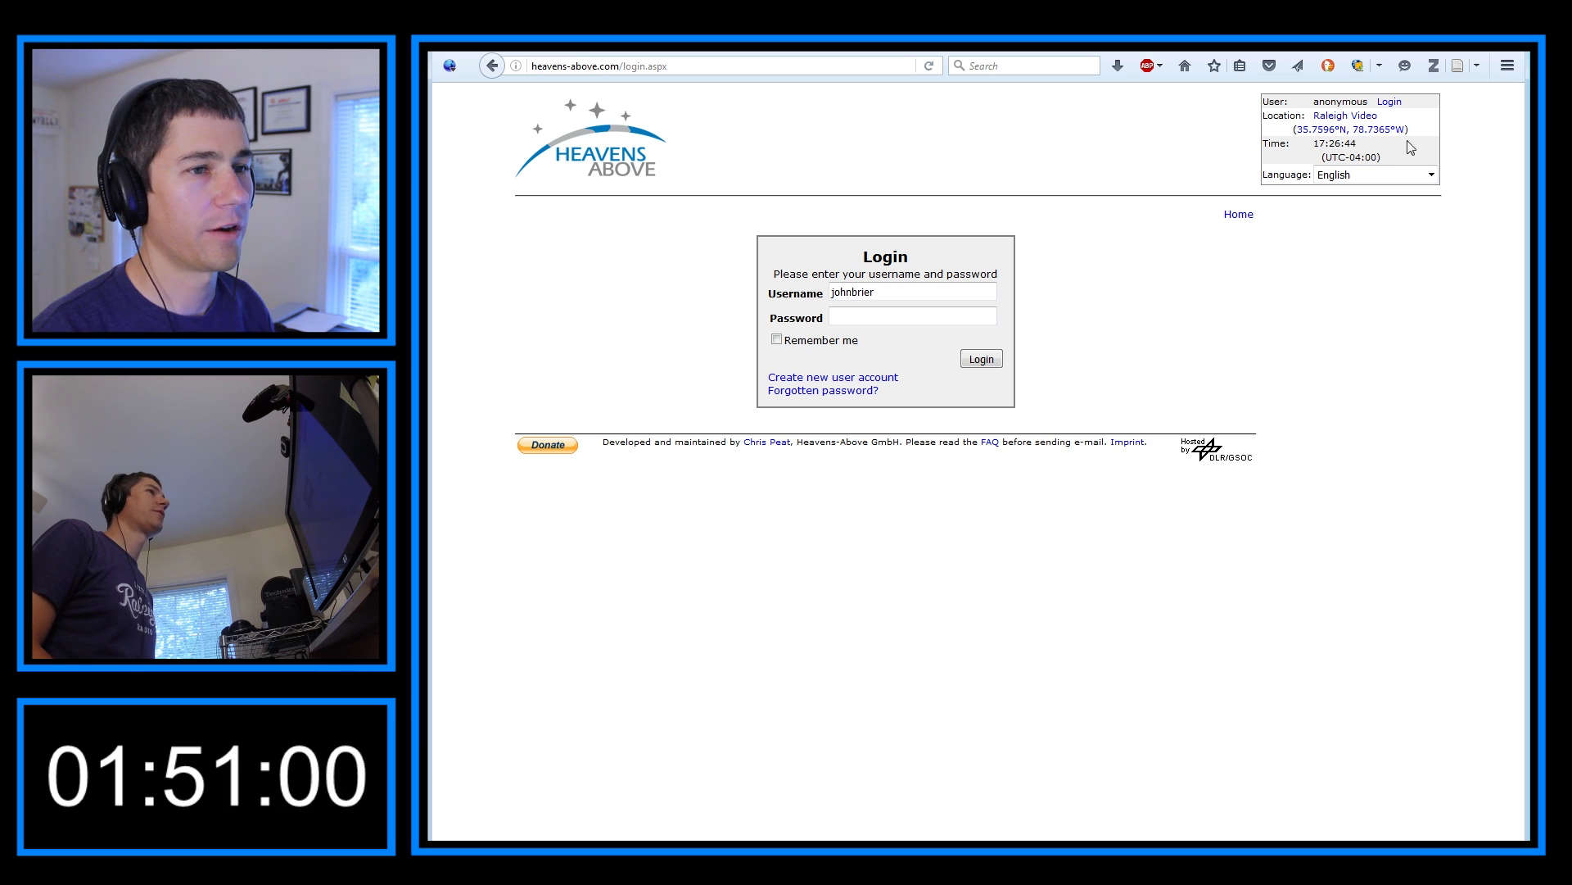
pyautogui.moveTo(1165, 176)
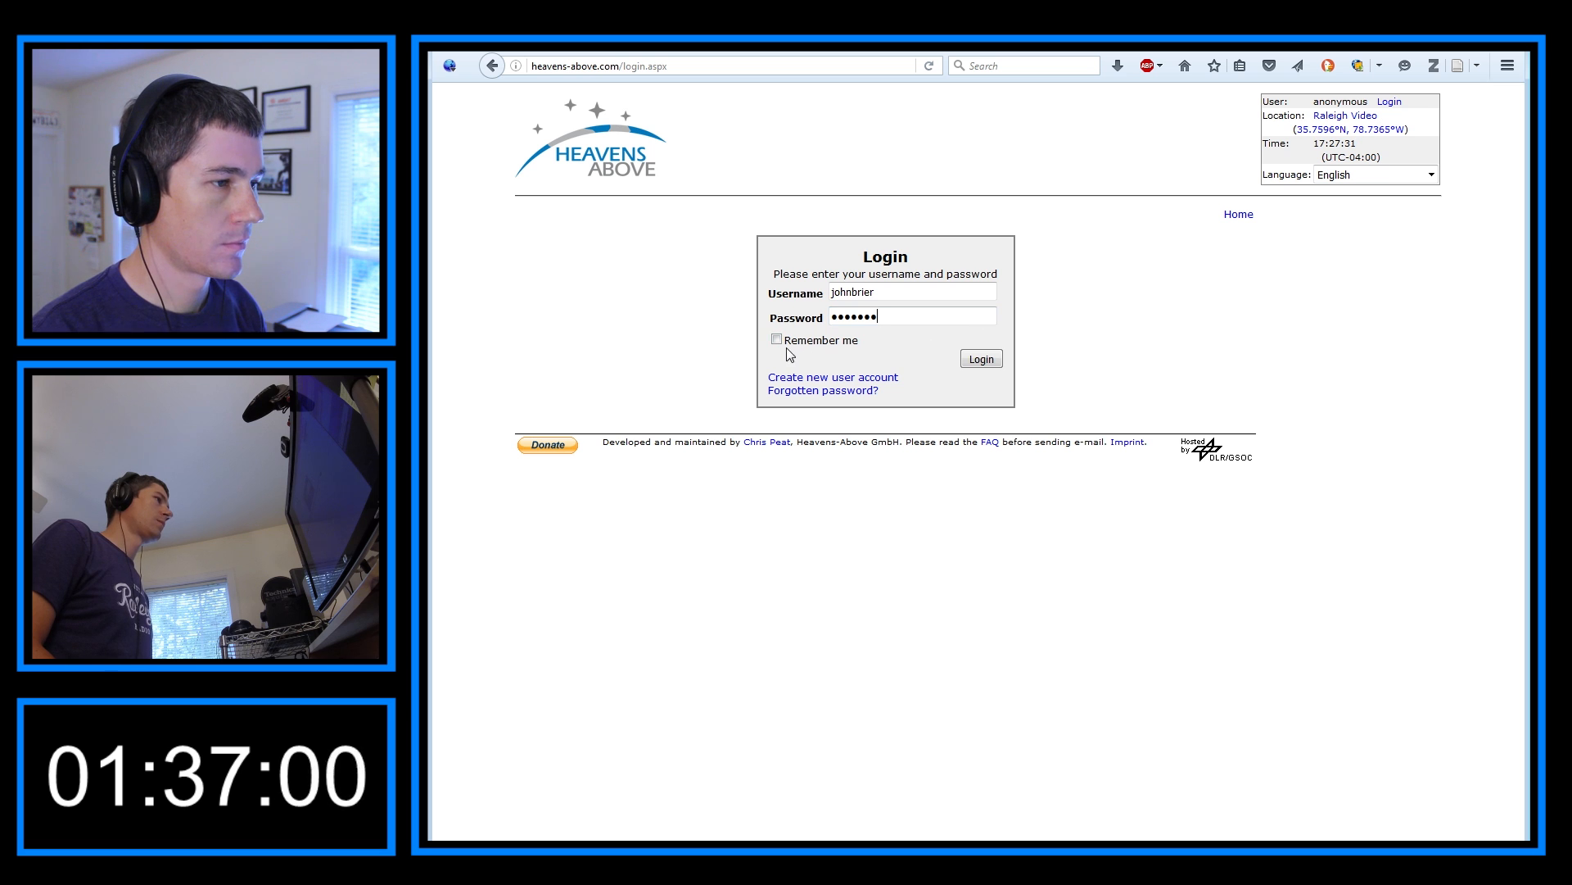
pyautogui.click(776, 339)
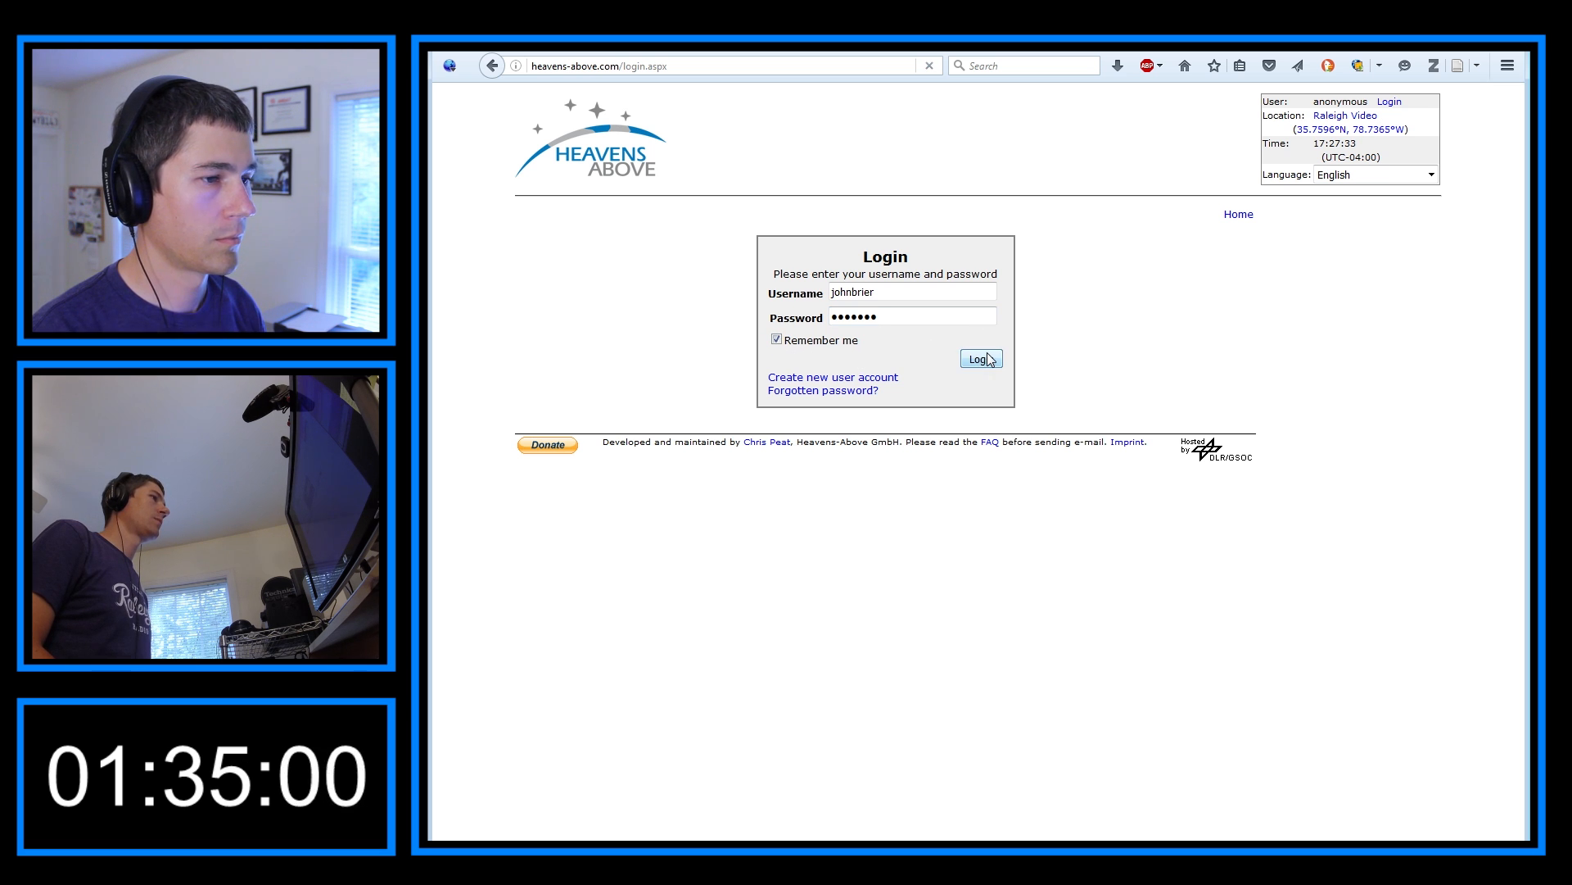
pyautogui.click(980, 359)
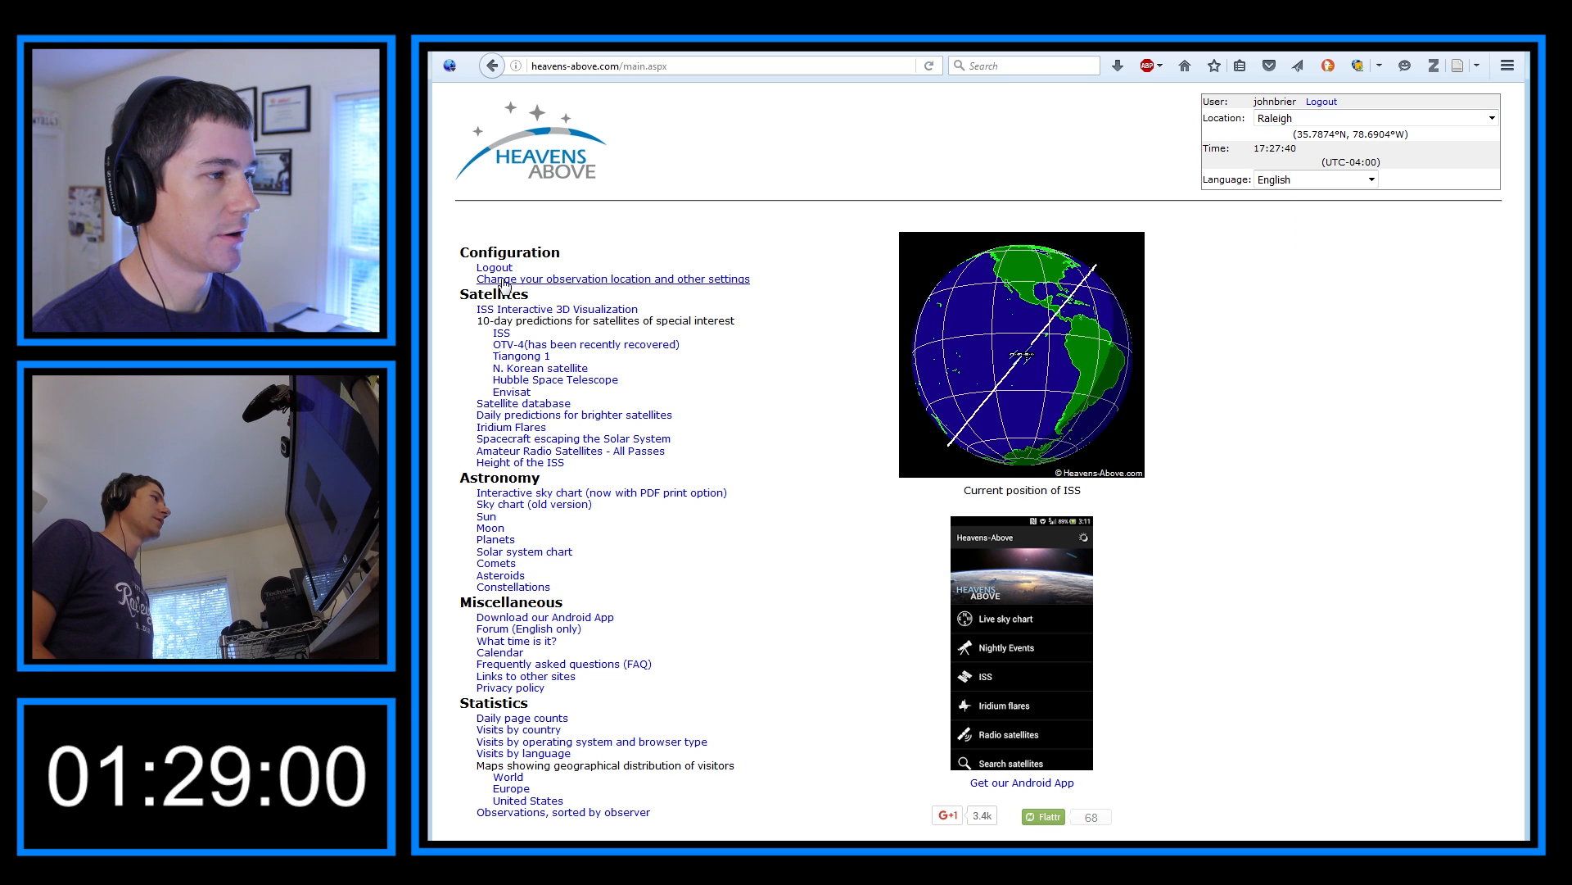
pyautogui.click(612, 277)
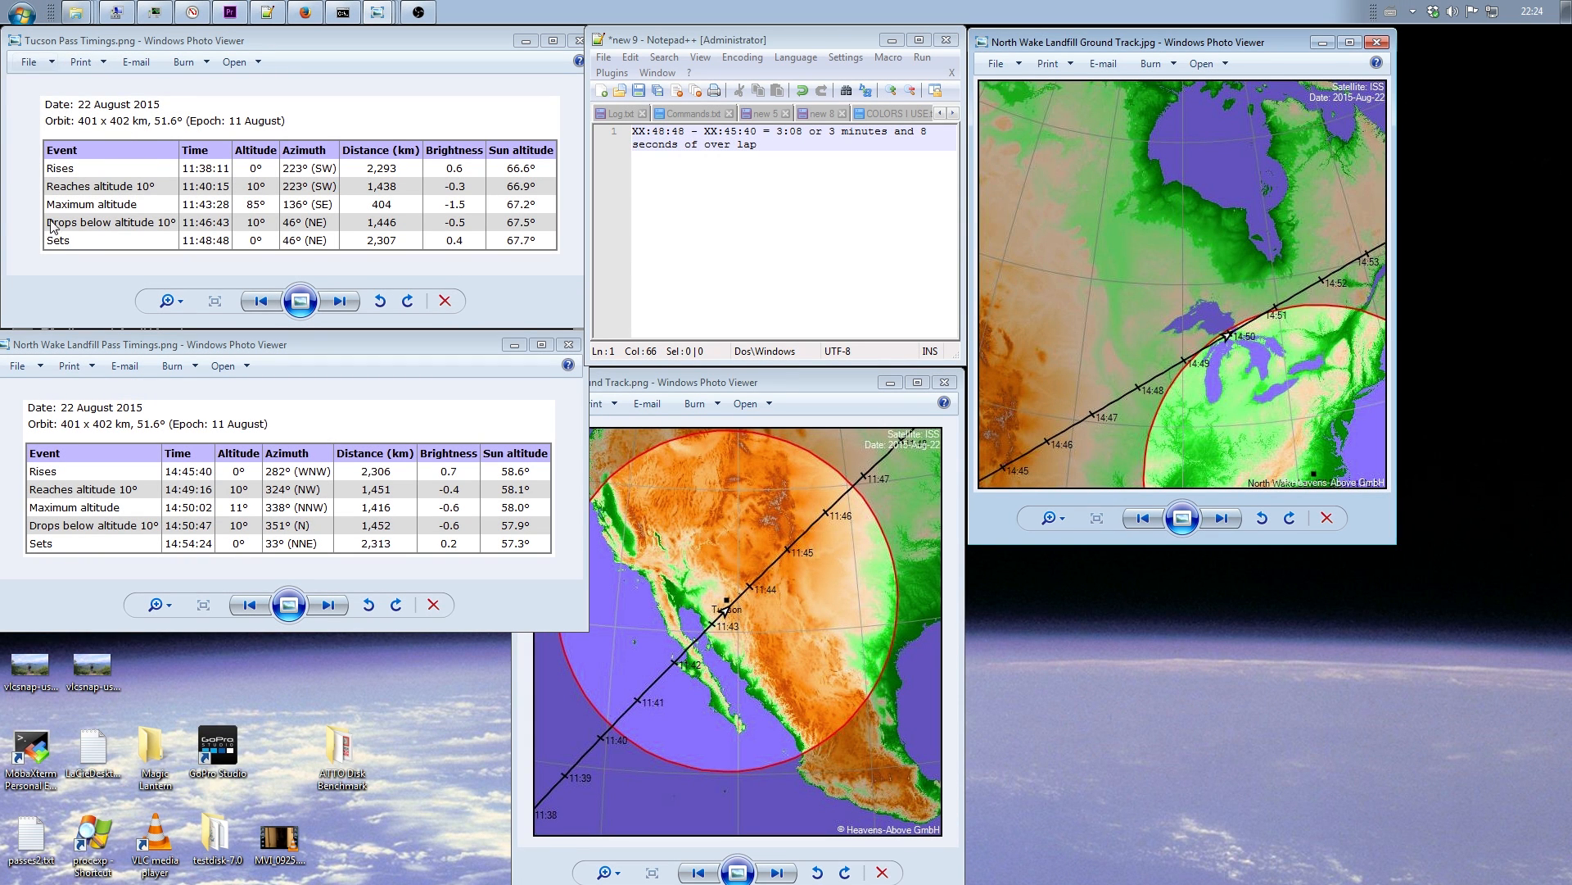
pyautogui.moveTo(717, 457)
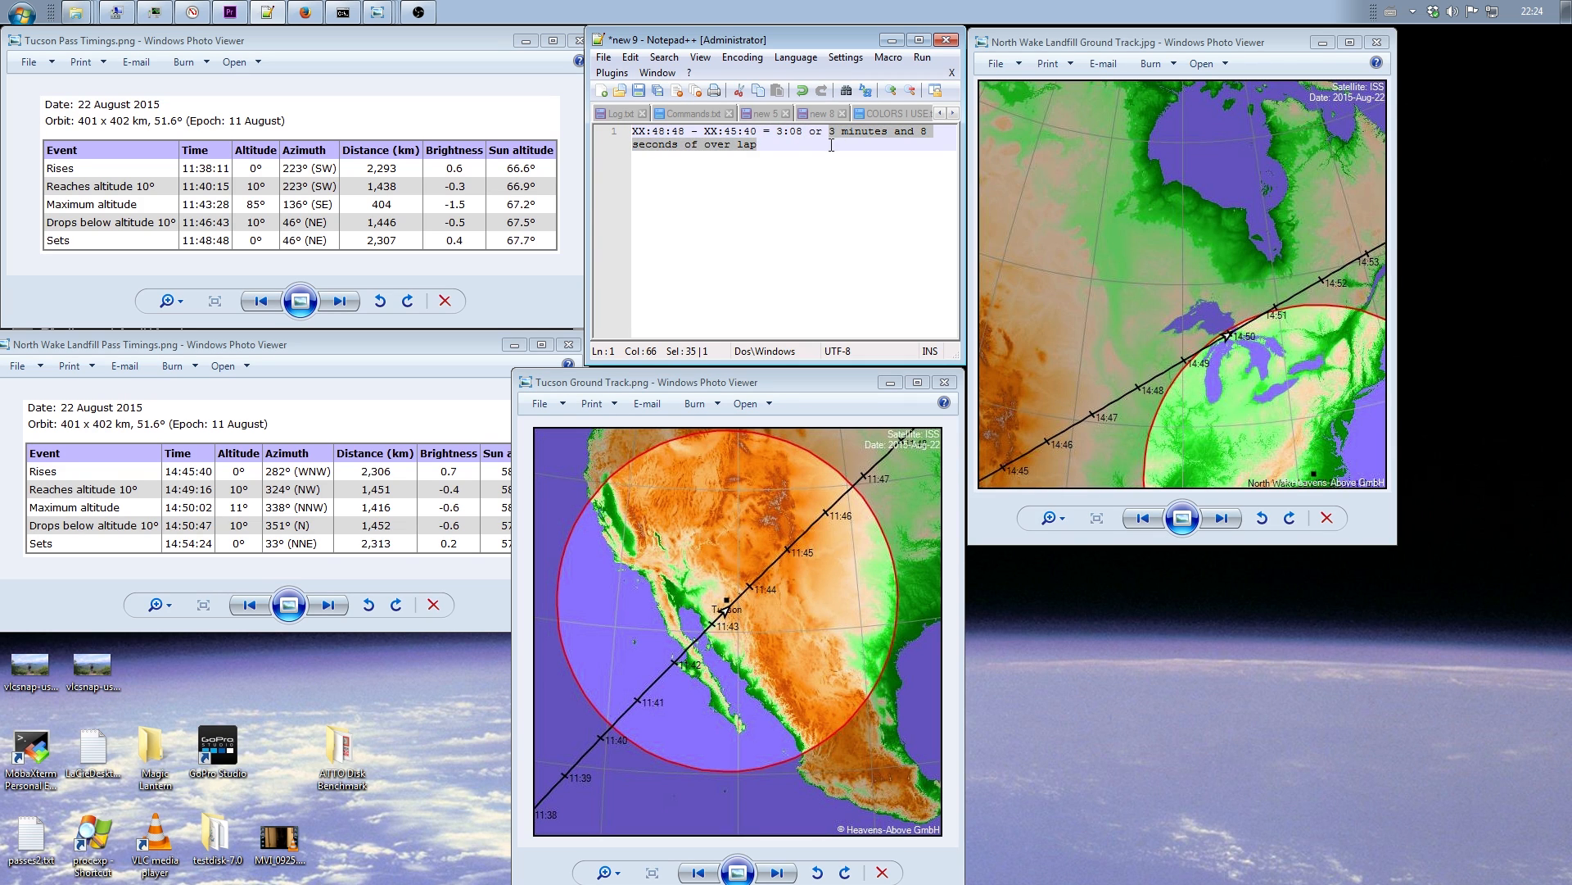
# Bring the Tucson Ground Track.png Photo Viewer window to the front
pyautogui.click(761, 188)
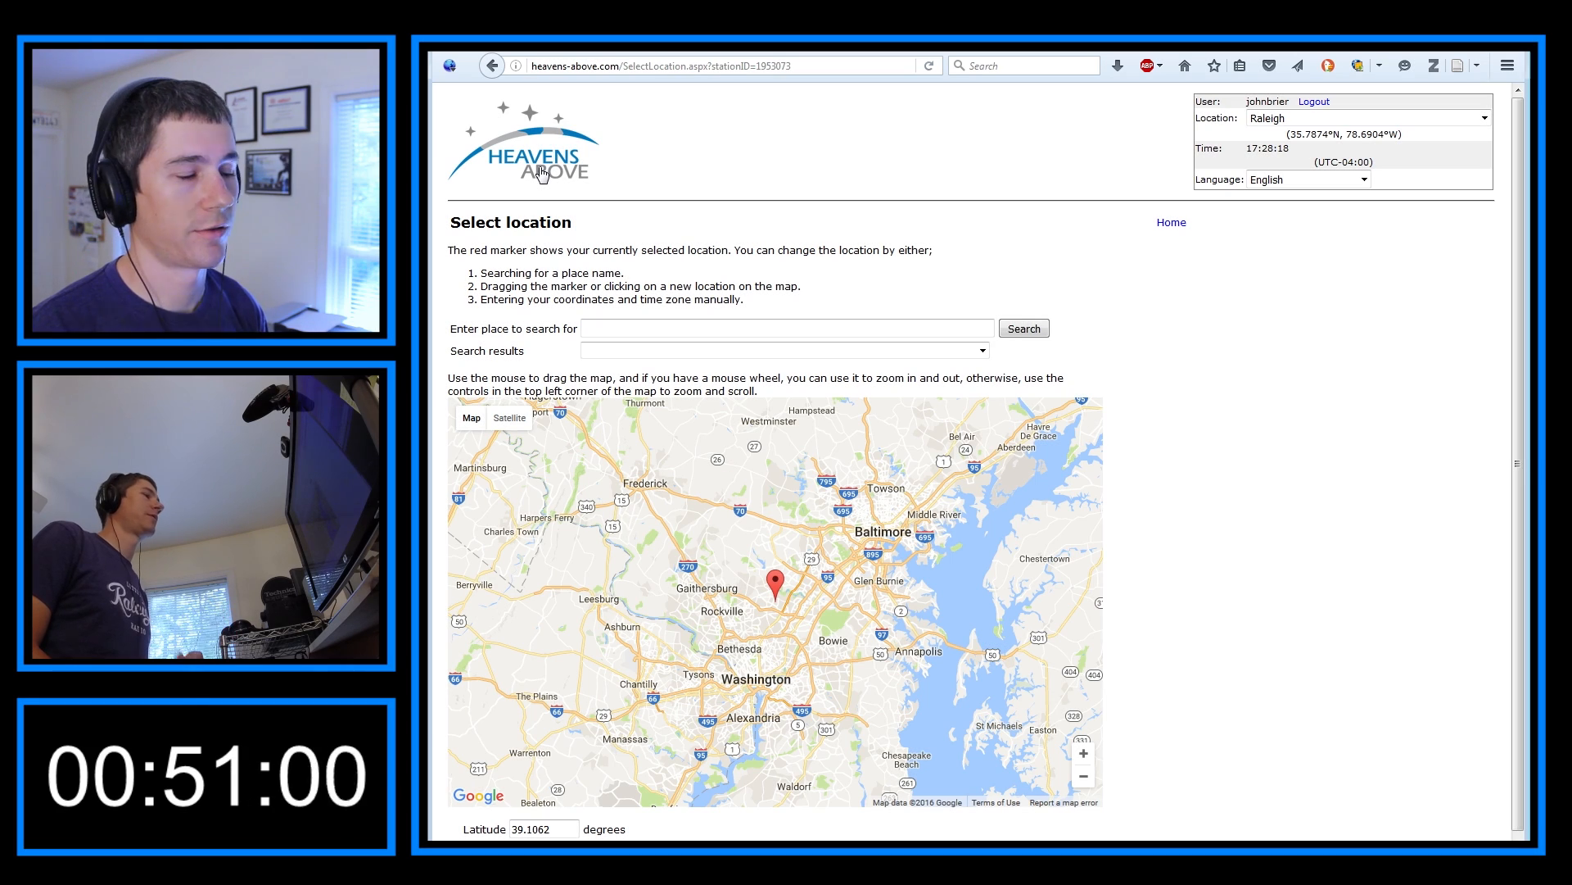
# Return home and open the Iridium Flares table for 3–10 August
pyautogui.click(1170, 222)
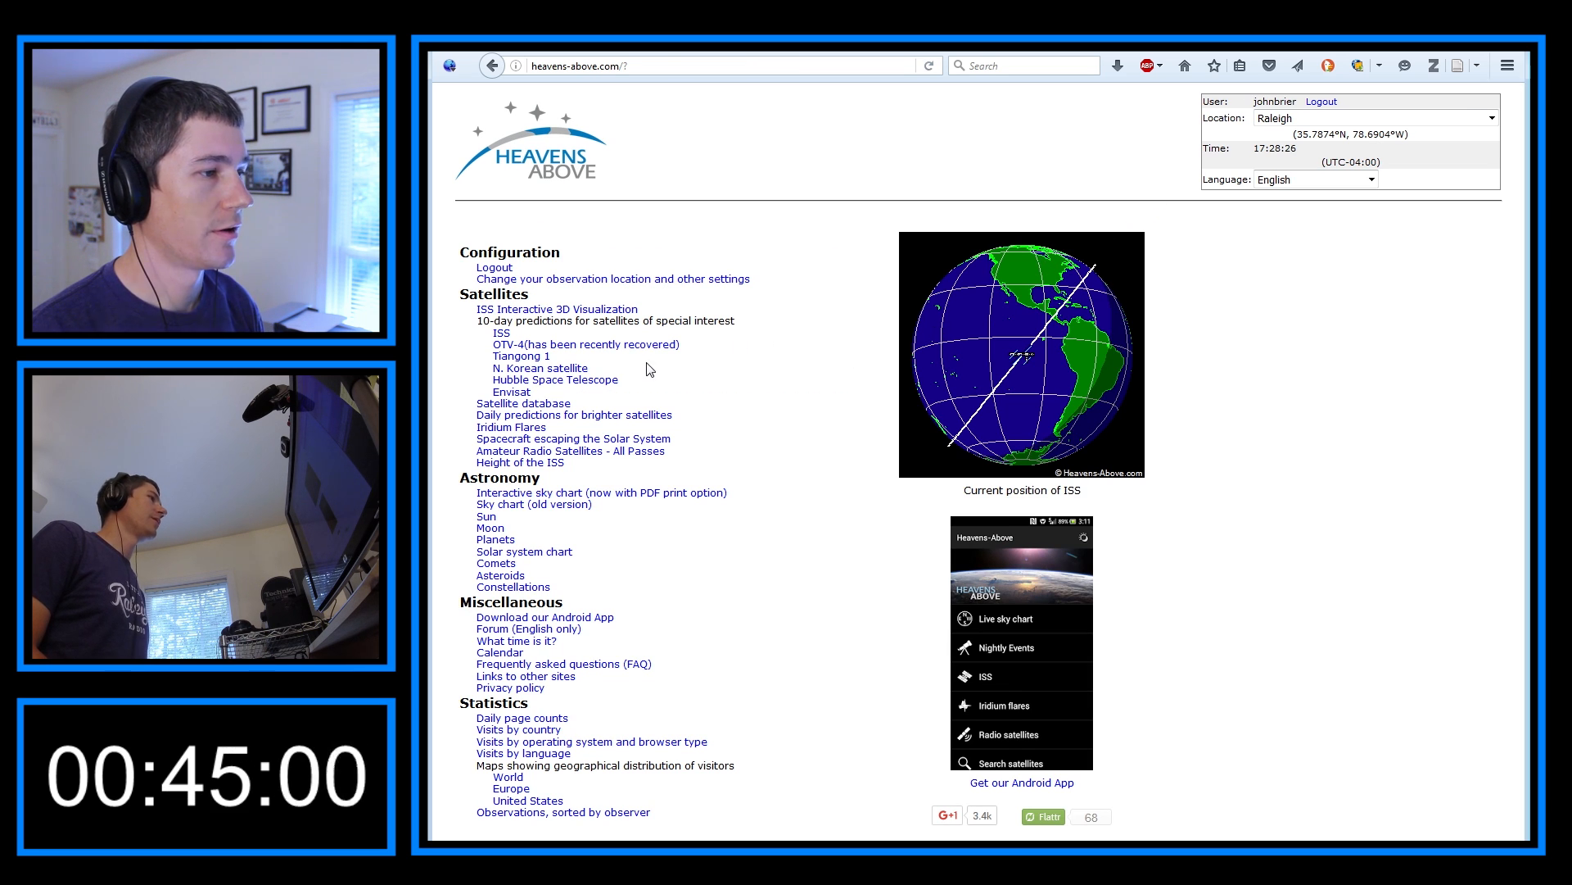
pyautogui.moveTo(658, 326)
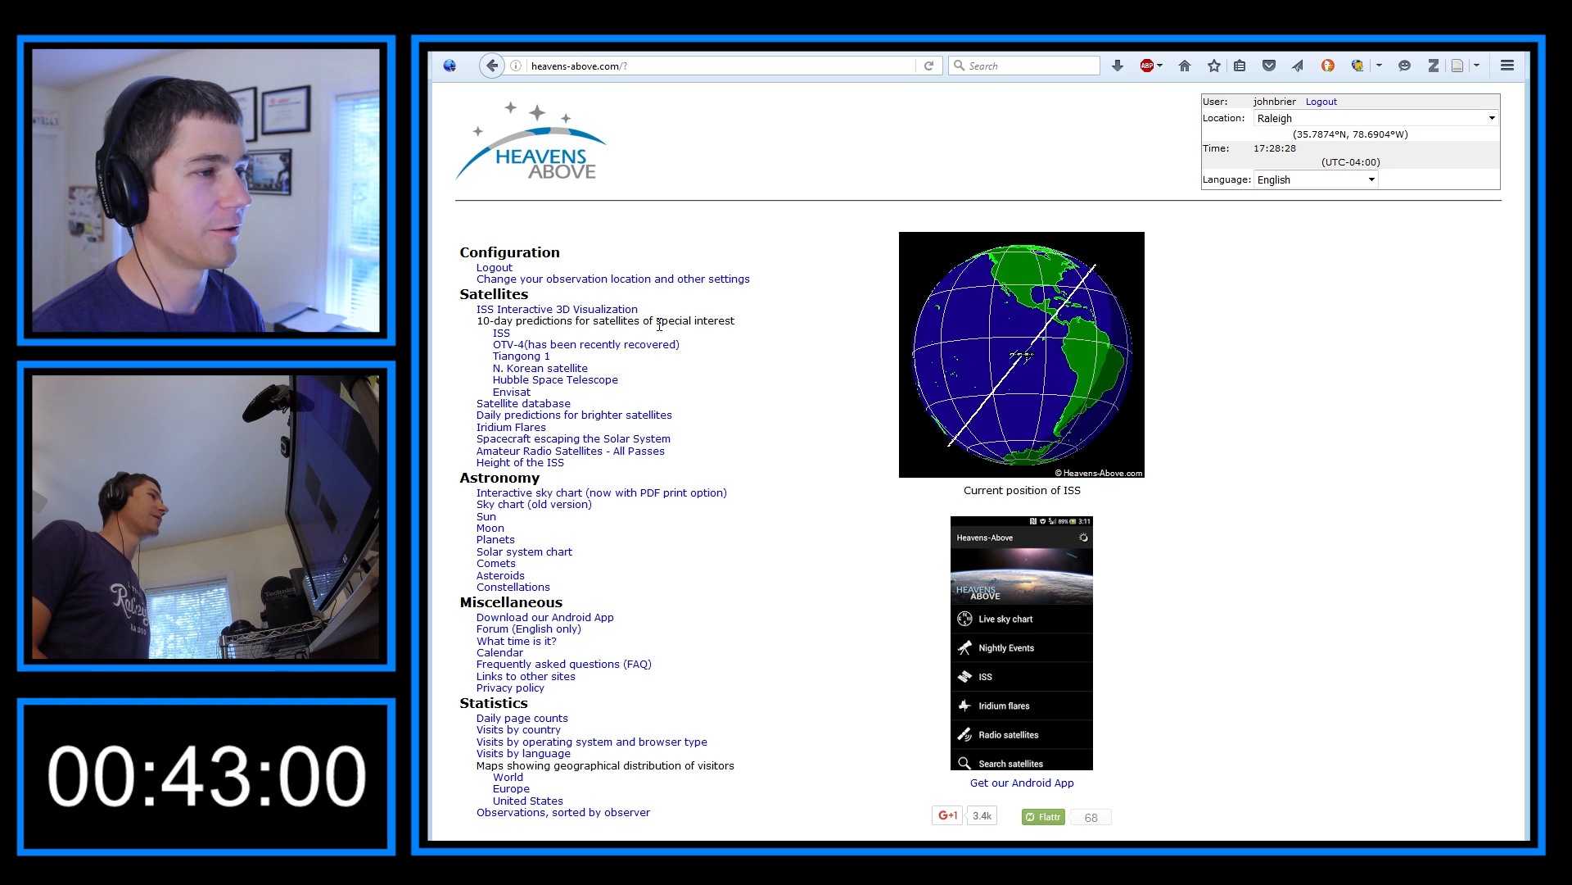
pyautogui.moveTo(510, 425)
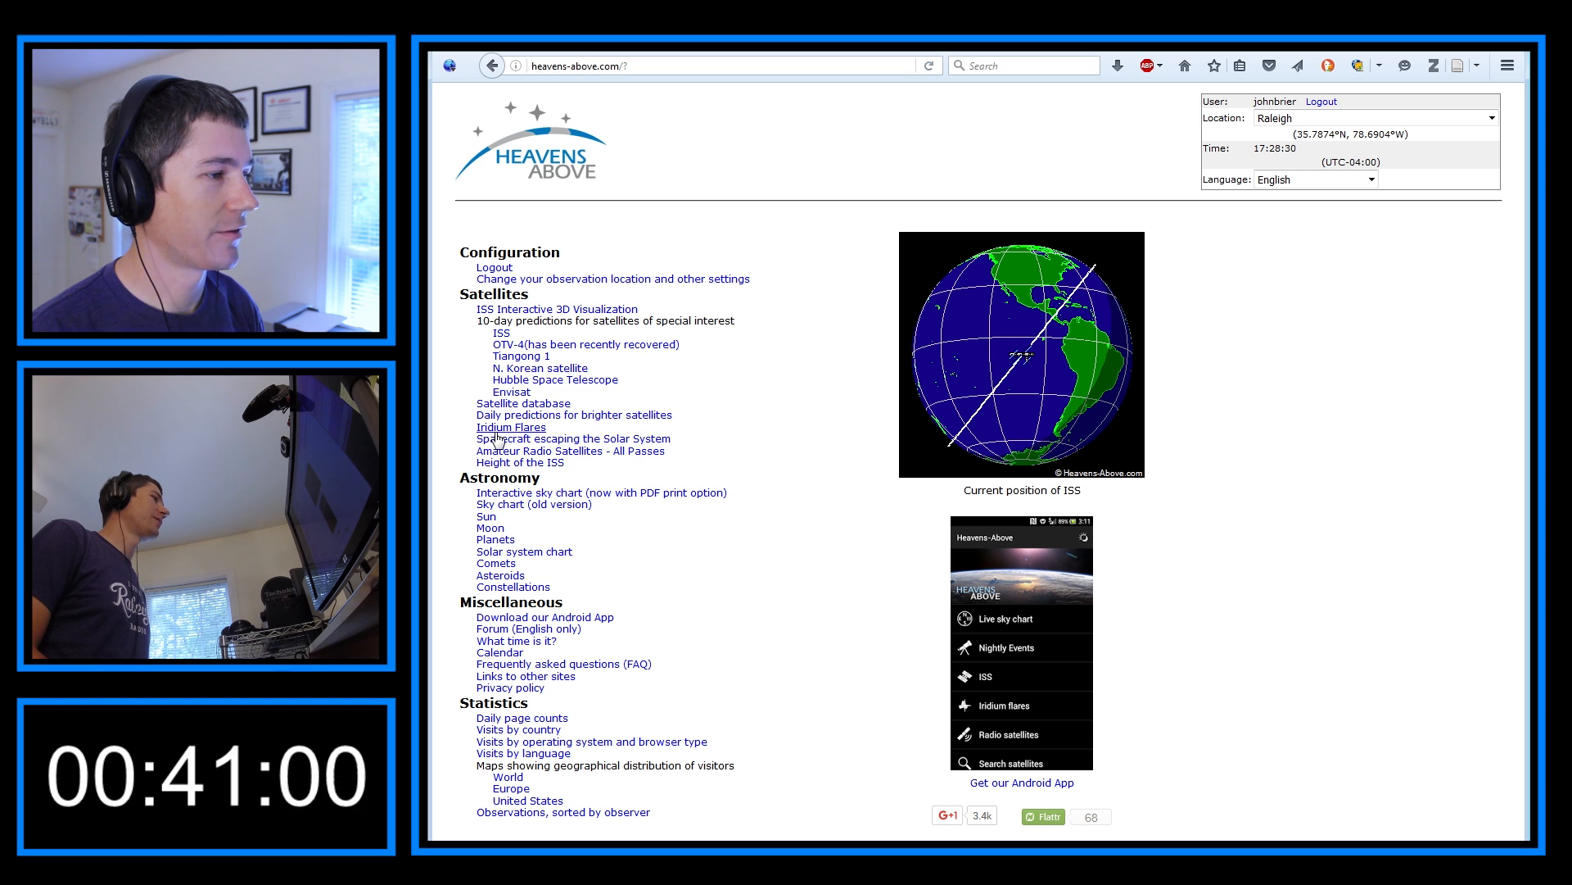
pyautogui.click(510, 428)
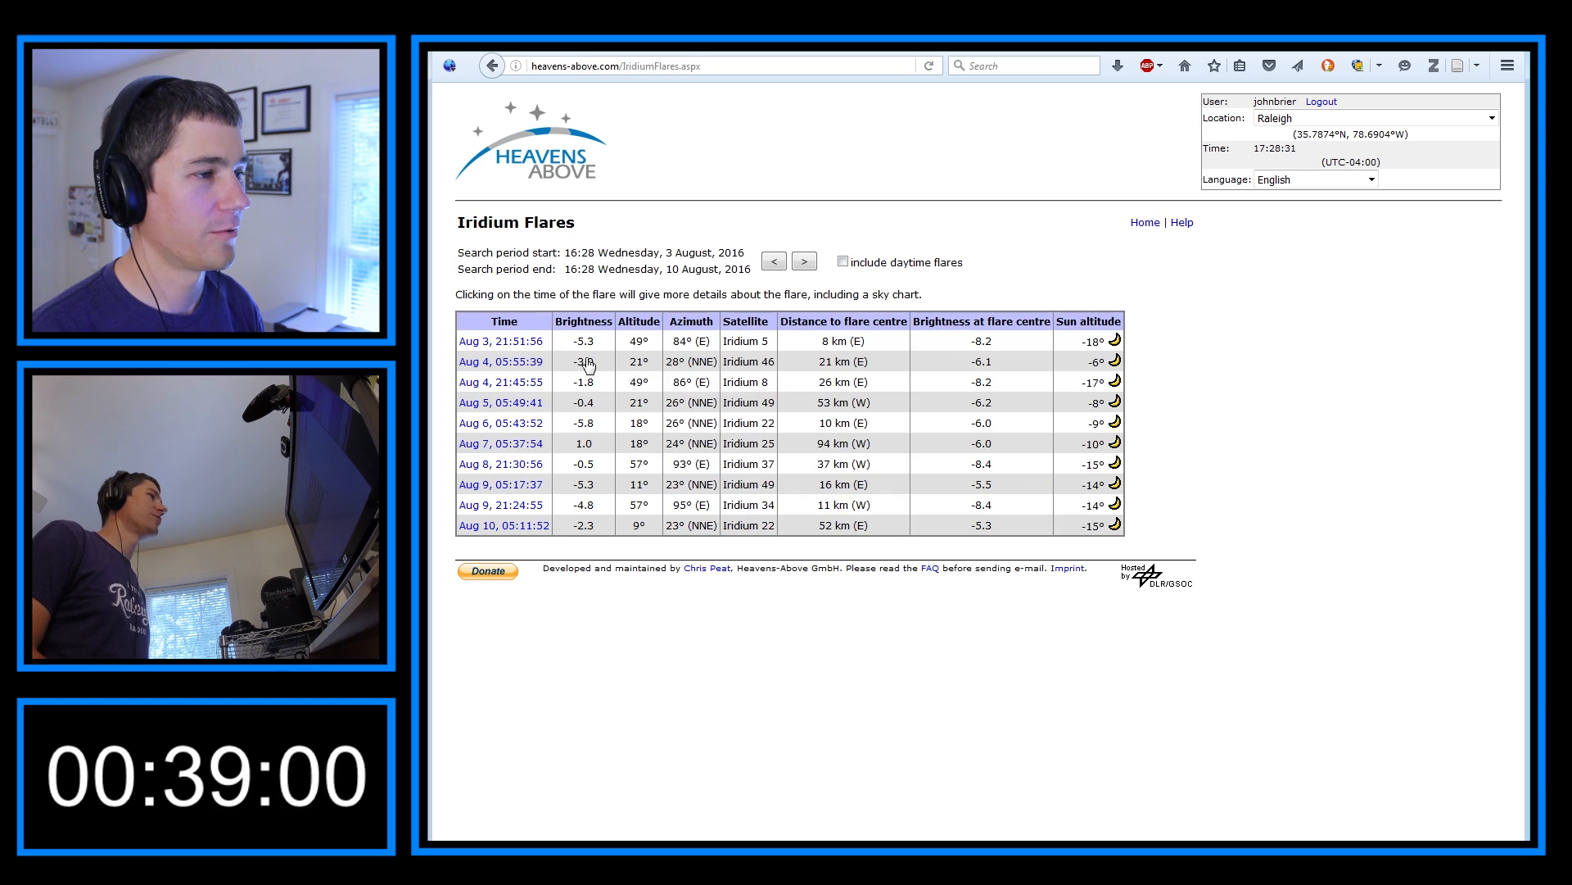